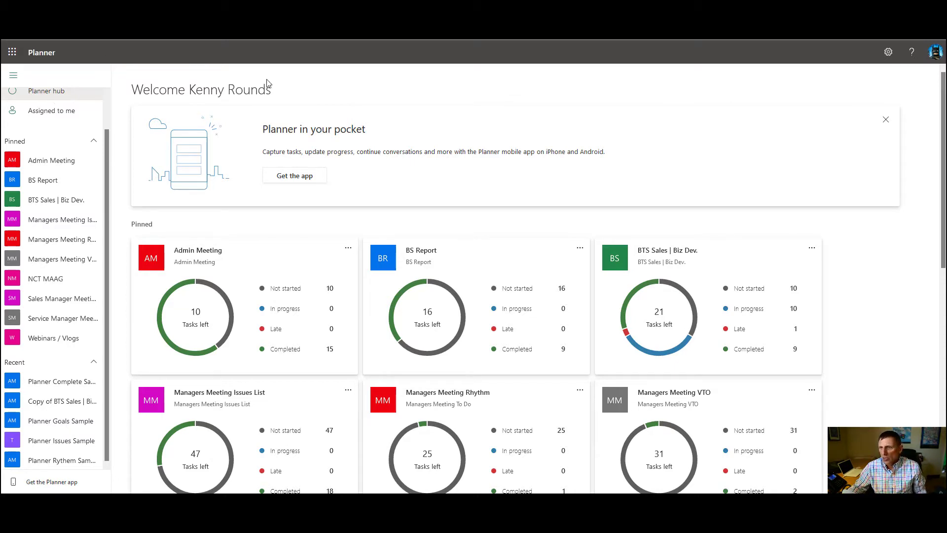
mouse_move(247, 98)
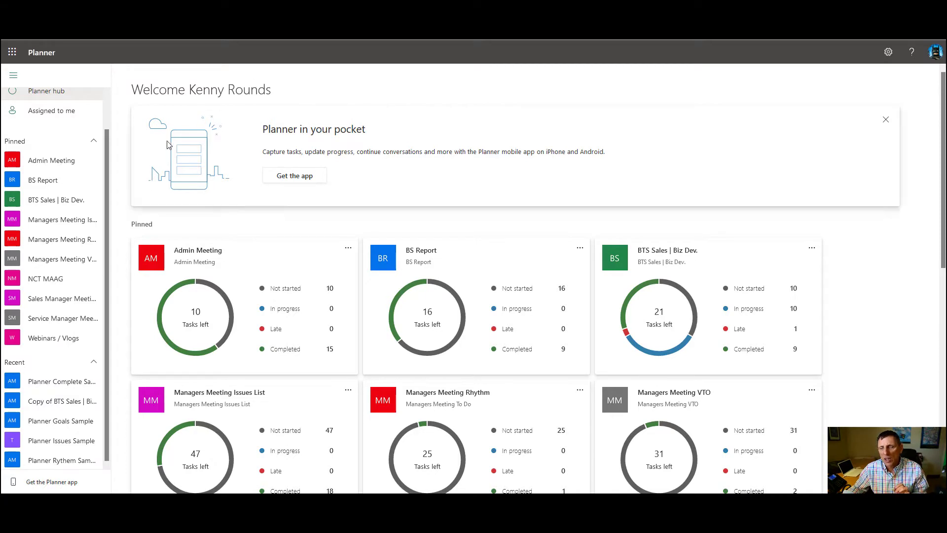
Step: Open the Planner Complete Sample board from the Recent list
left_click(60, 381)
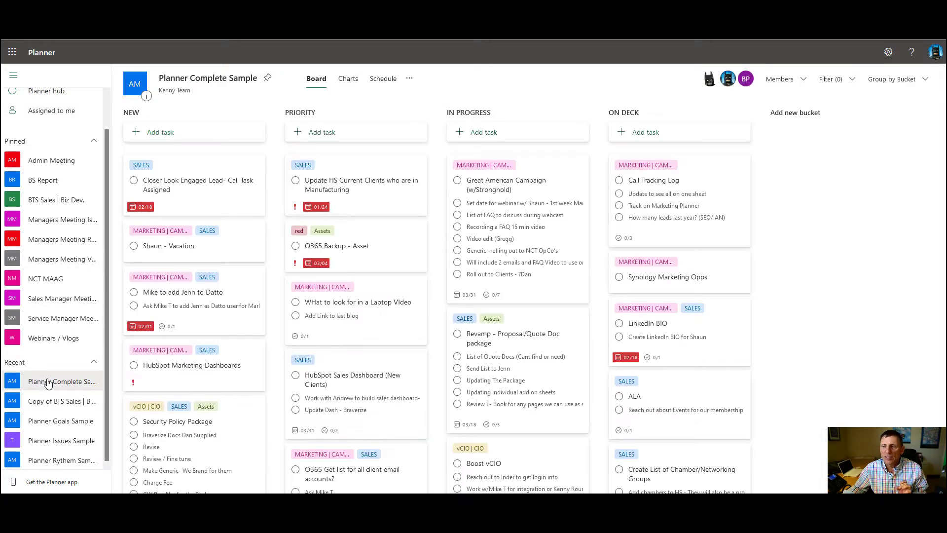
mouse_move(47, 381)
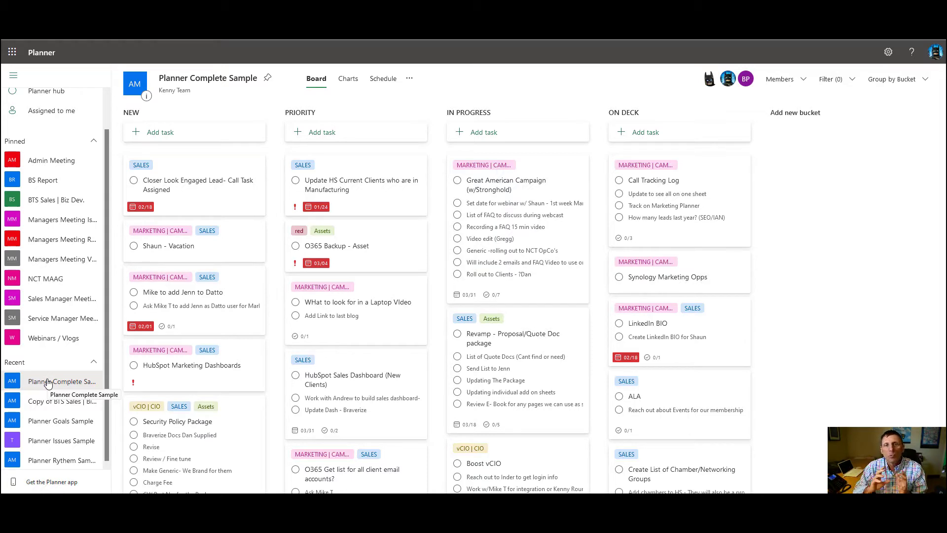
mouse_move(103, 309)
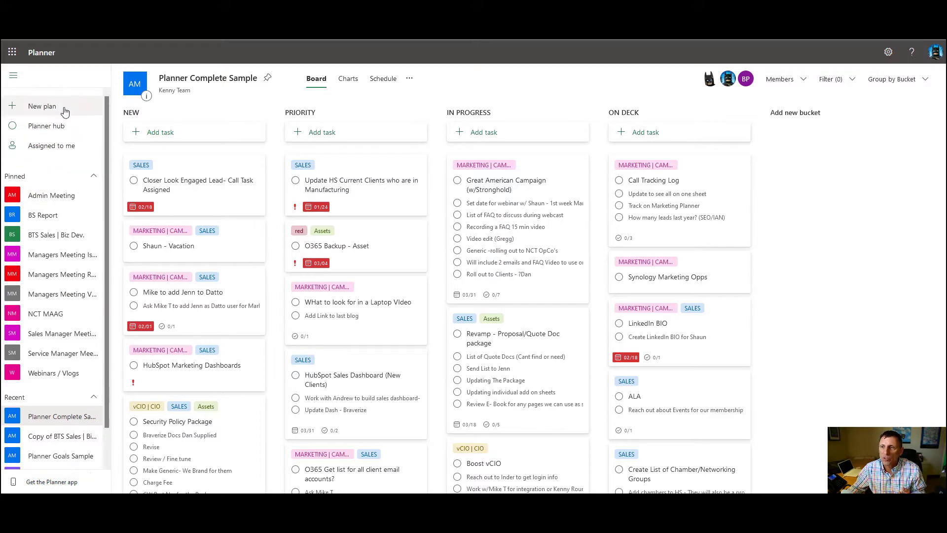
Step: Create a new private plan named 'Test Plan'
left_click(42, 106)
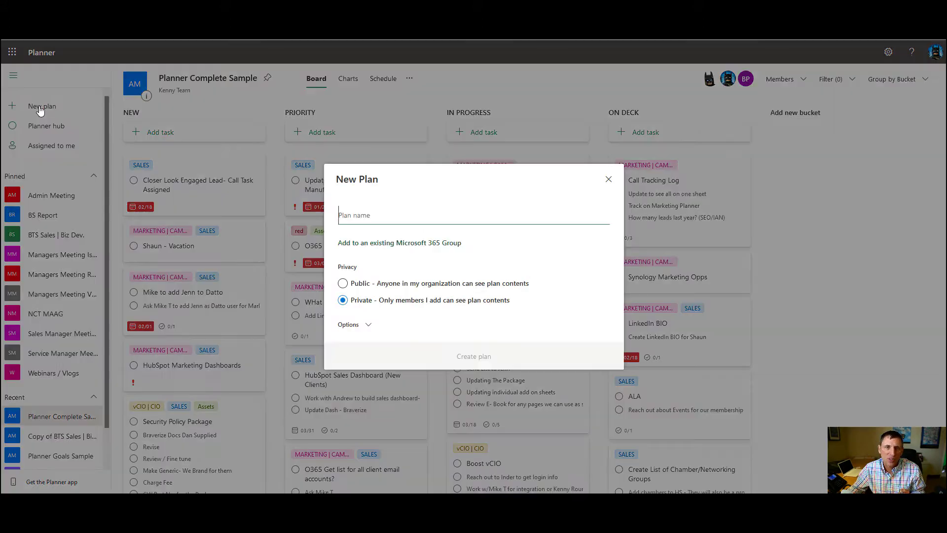
mouse_move(423, 203)
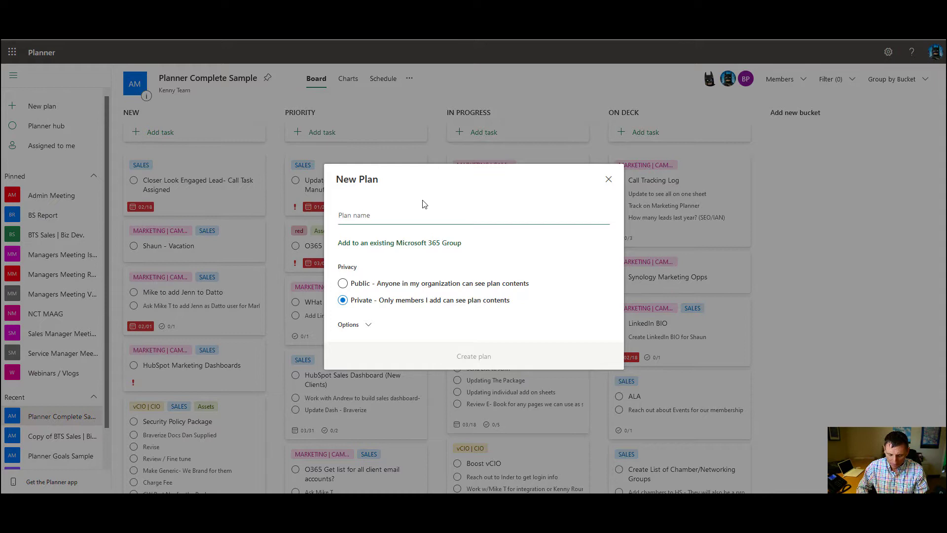
type("Test PLan")
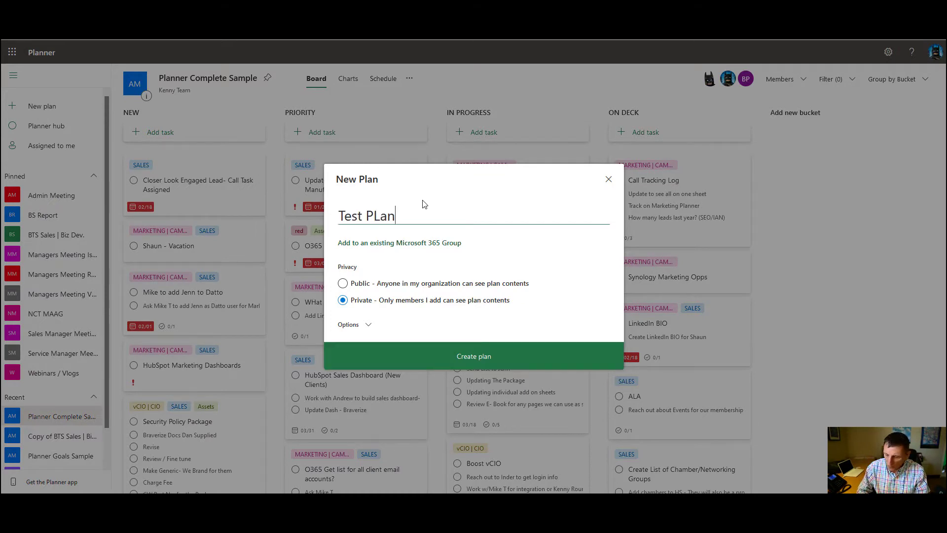
key("Backspace")
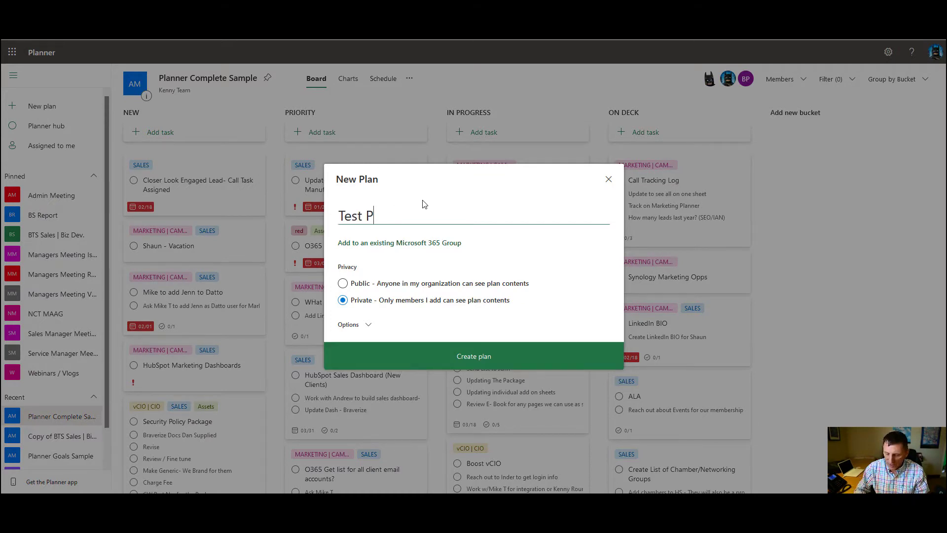
type("lan")
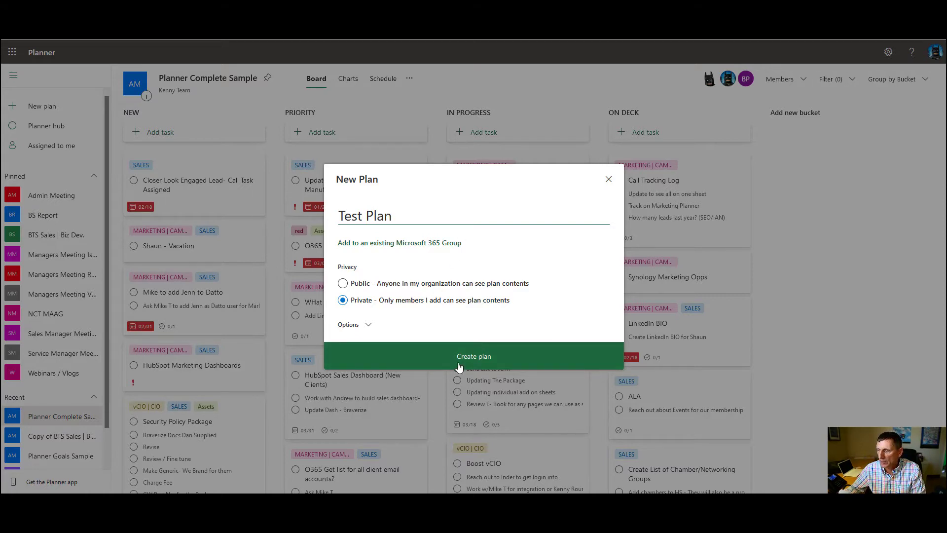
left_click(474, 356)
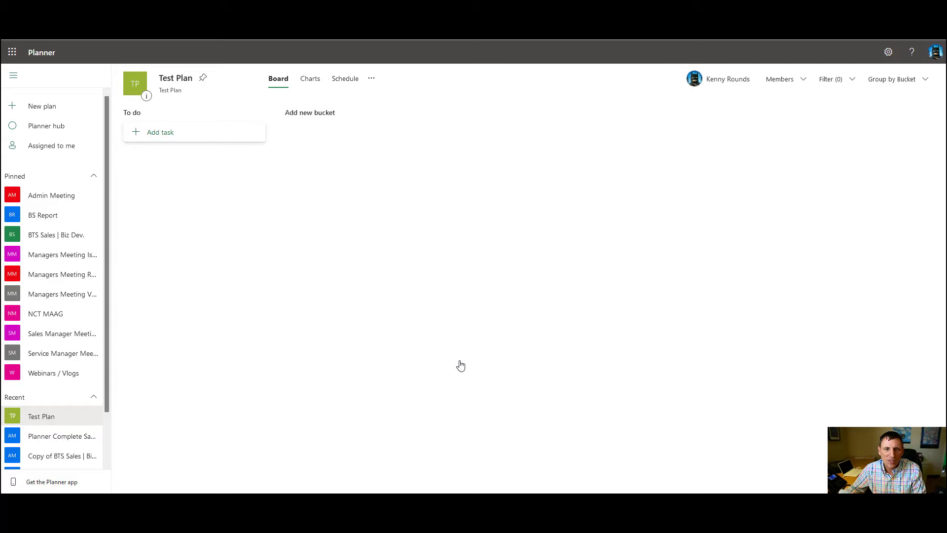
mouse_move(460, 364)
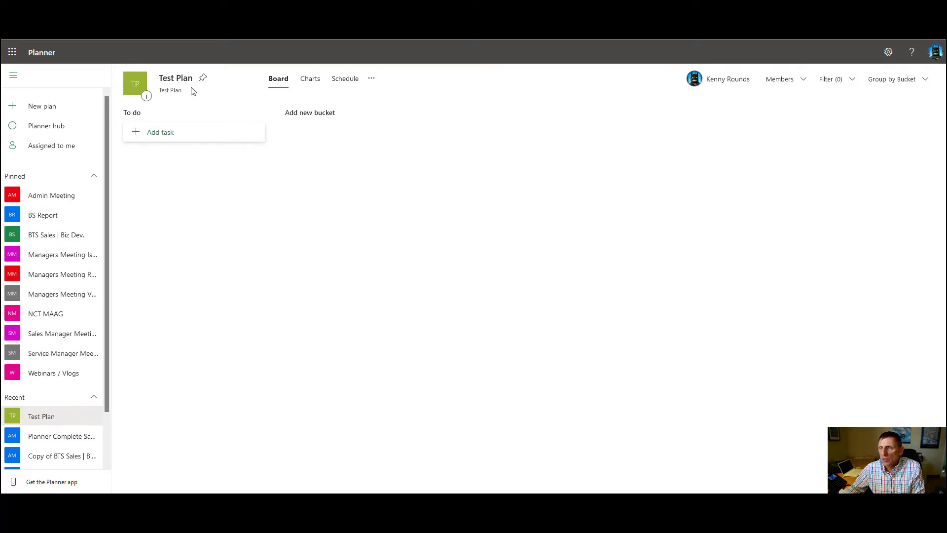
mouse_move(176, 77)
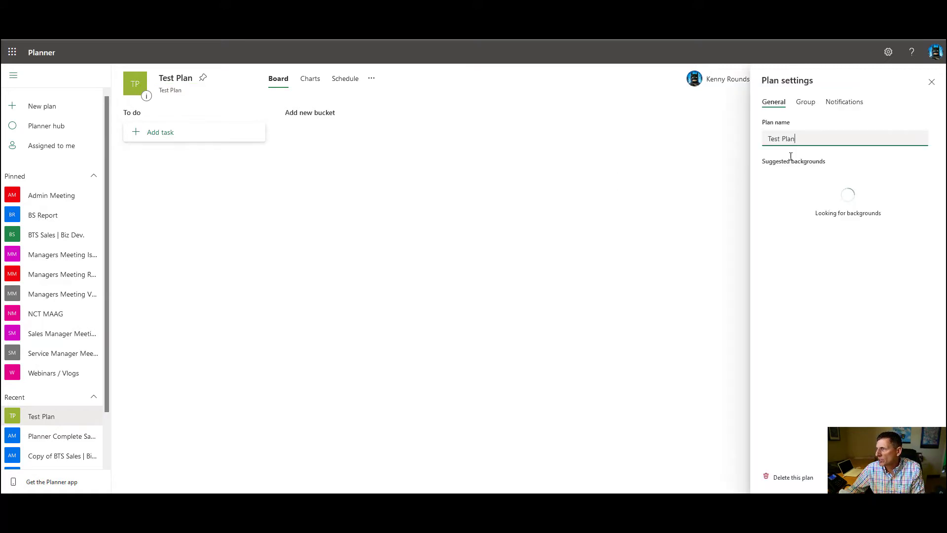
Step: Rename the plan 'My First Plan' with a plain background, and begin a new To do task
triple_click(785, 139)
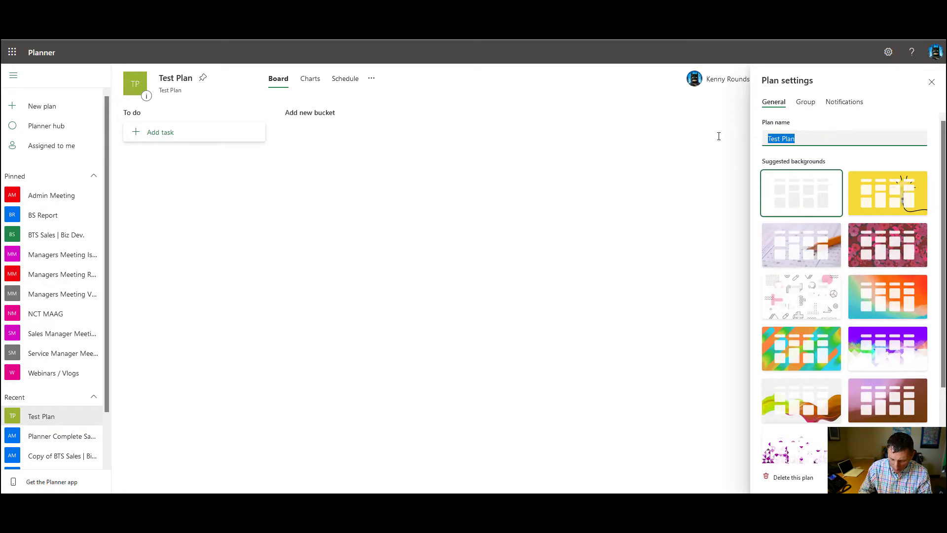
type("My Fir")
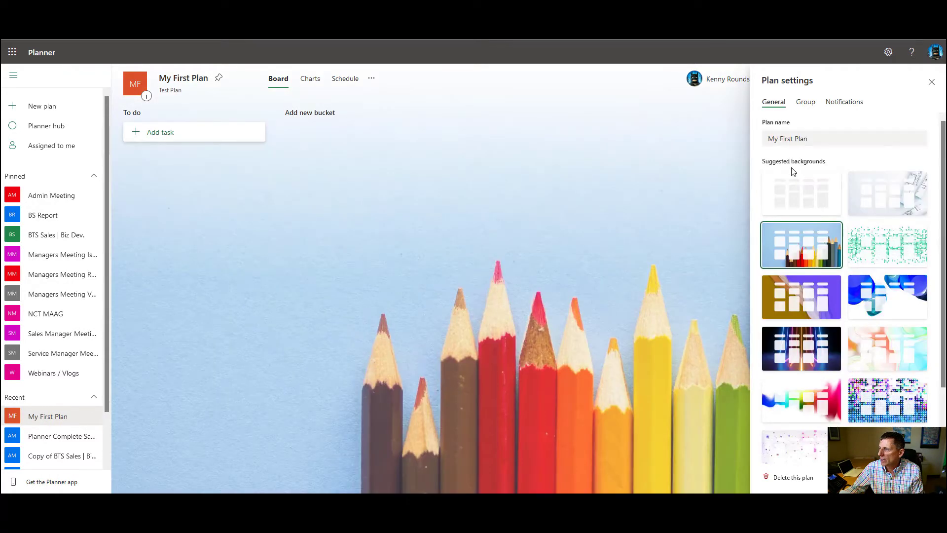
left_click(801, 193)
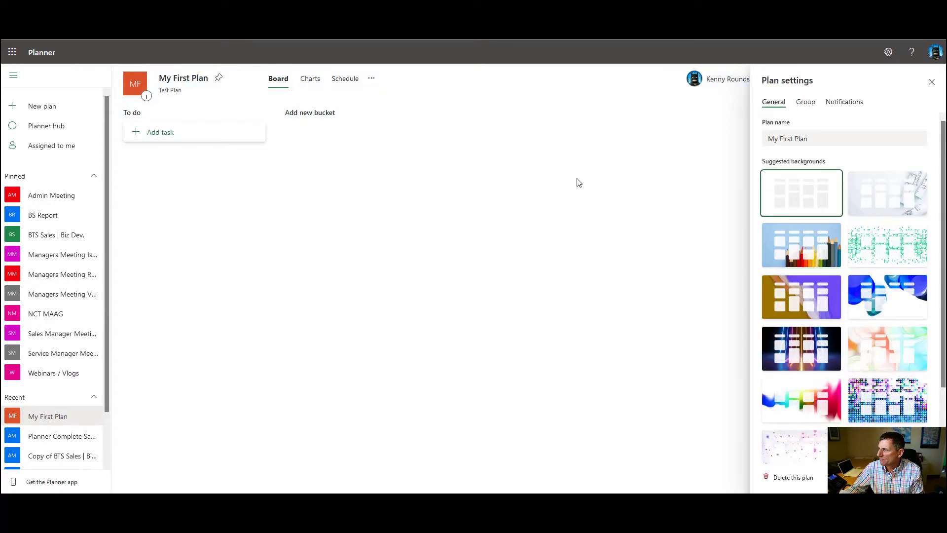
left_click(930, 81)
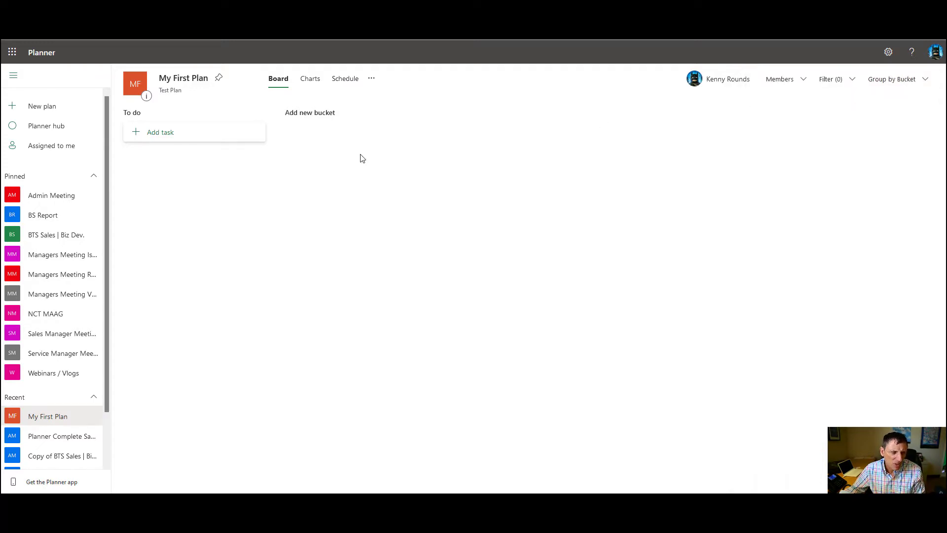
left_click(160, 131)
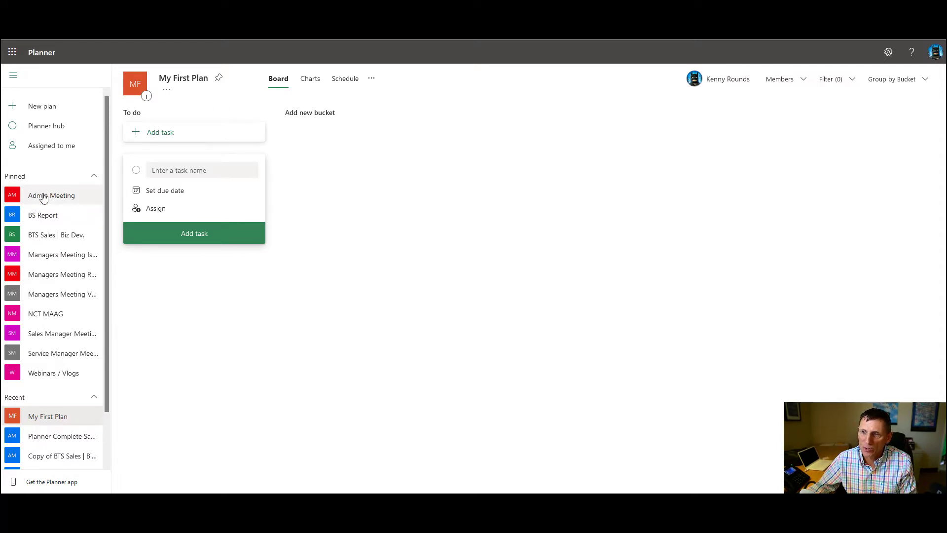
mouse_move(73, 337)
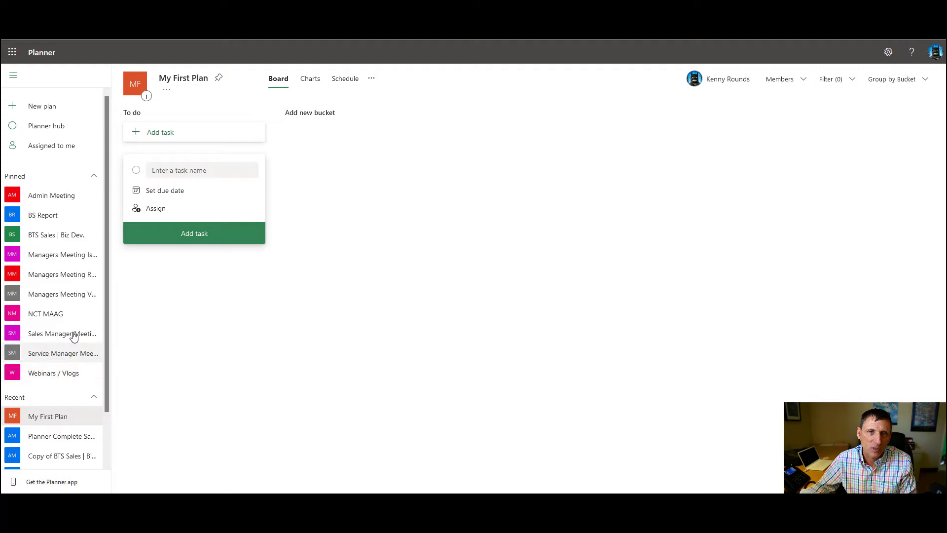
mouse_move(219, 79)
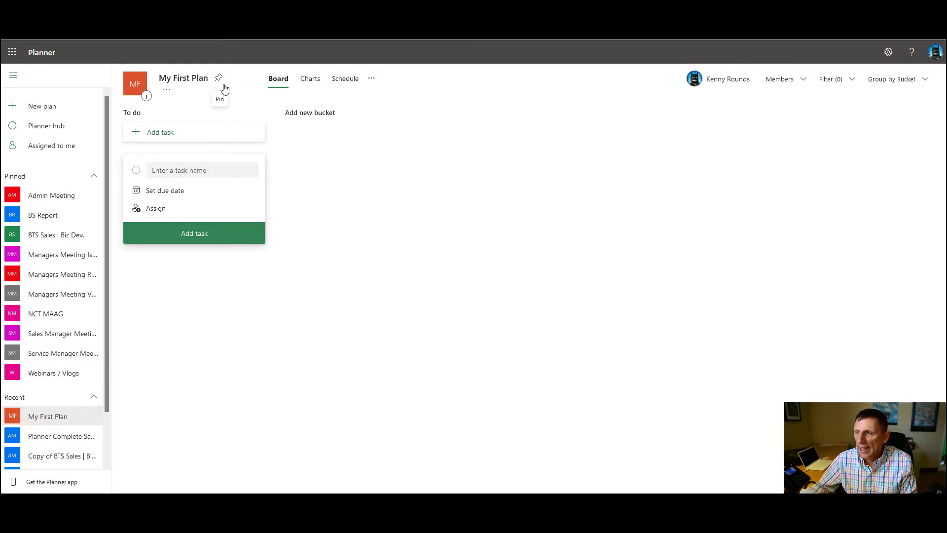
mouse_move(225, 91)
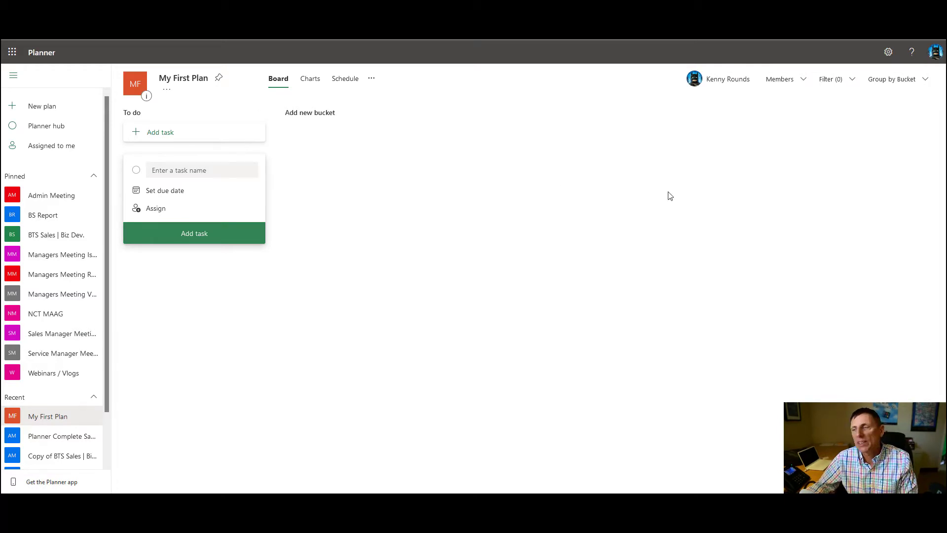
Step: Add Jenn Gervais and a second colleague as members, then remove them
left_click(780, 78)
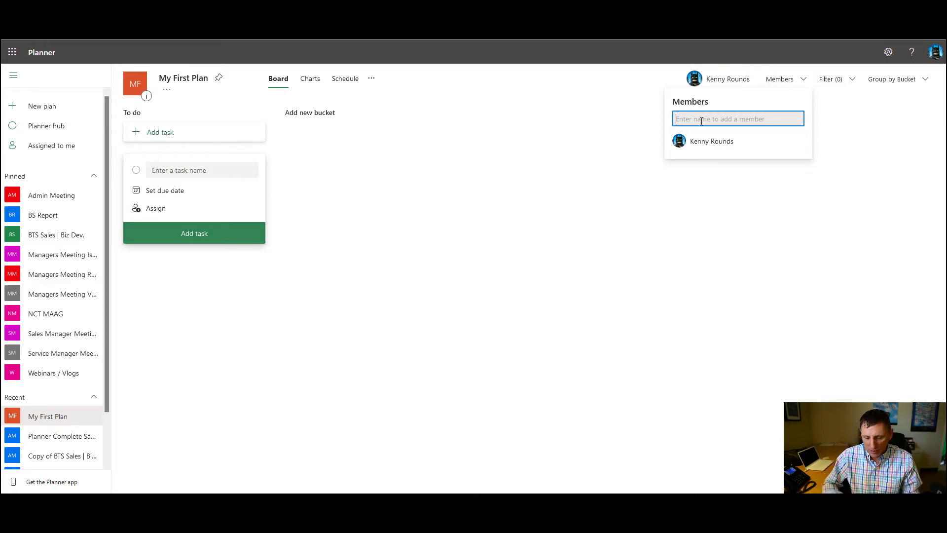
type("Jenn Gervais")
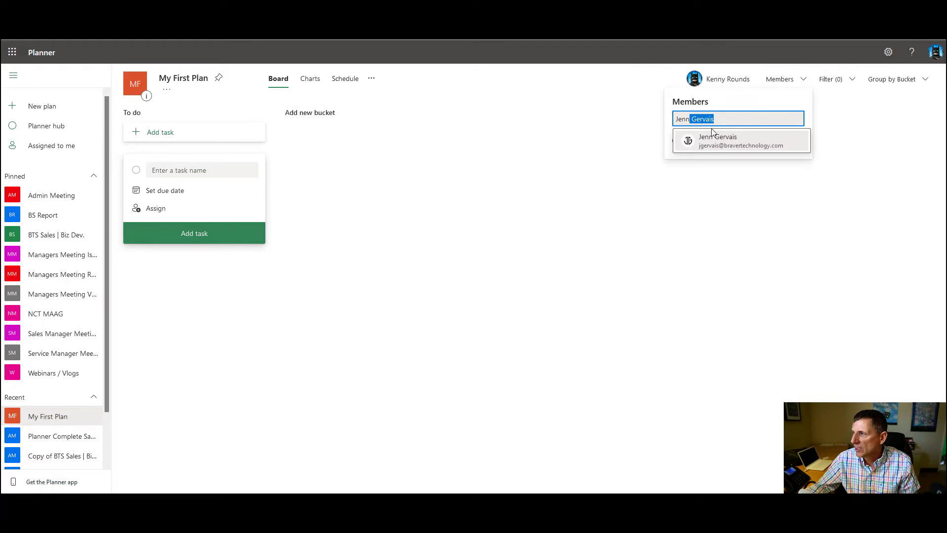
left_click(740, 141)
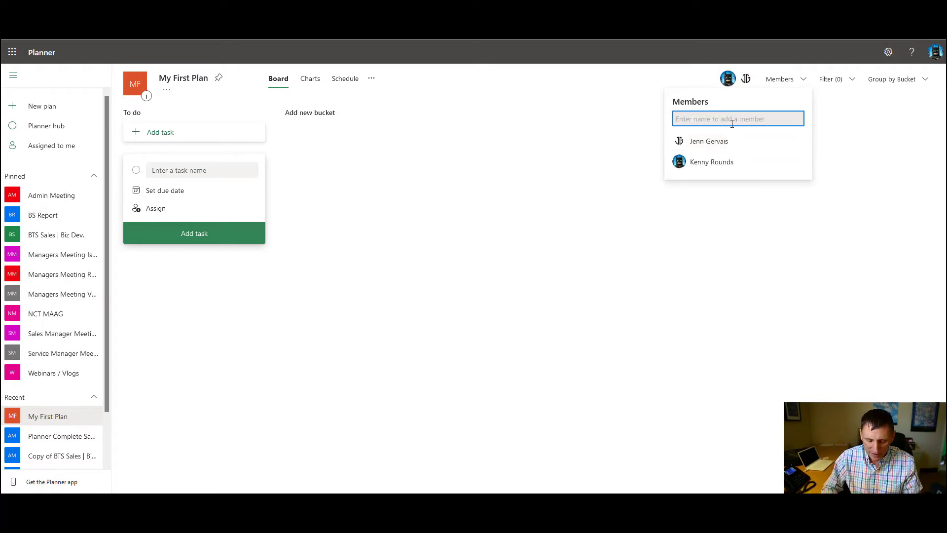
type("sbu")
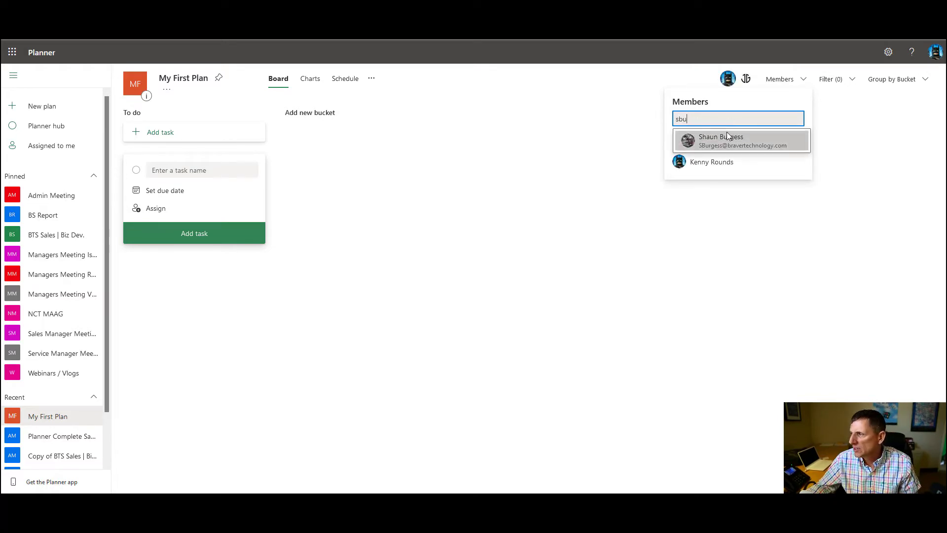
left_click(724, 140)
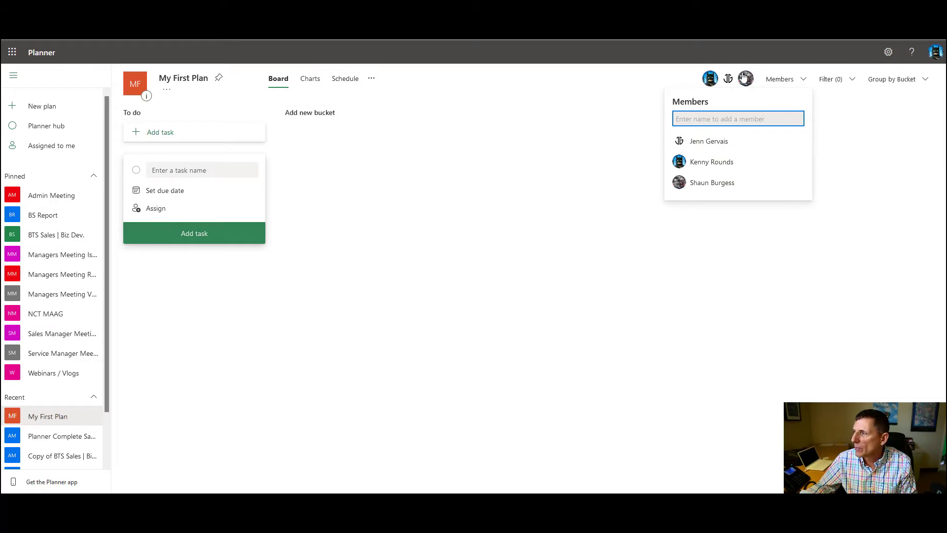
mouse_move(768, 140)
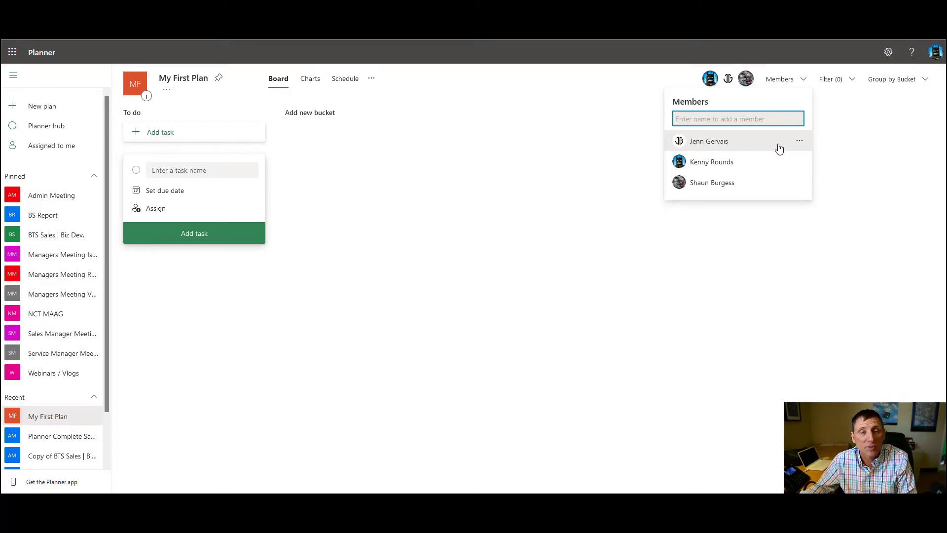
mouse_move(432, 175)
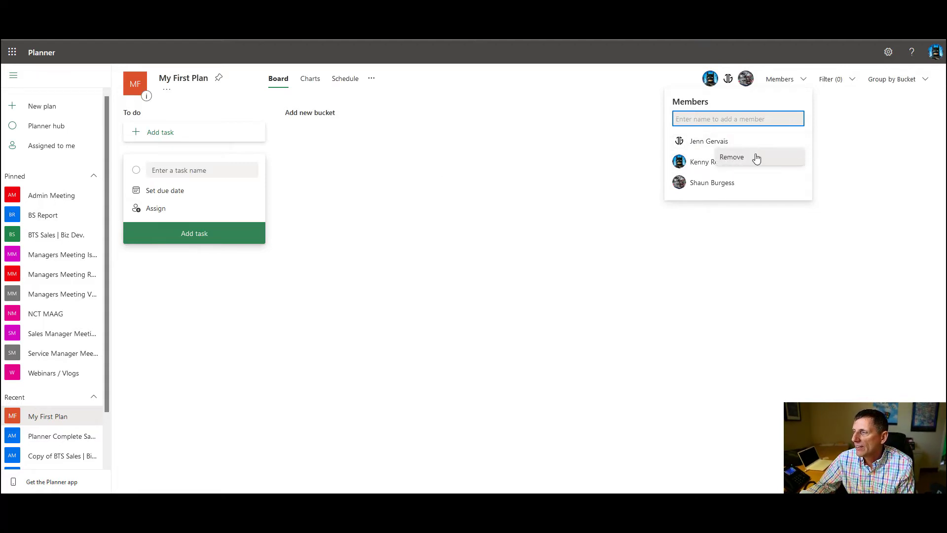
left_click(730, 157)
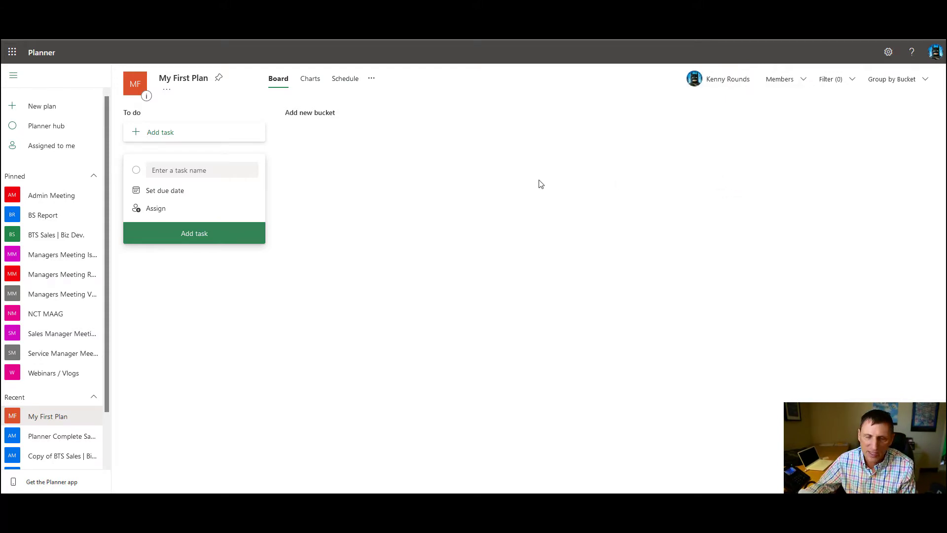
mouse_move(525, 278)
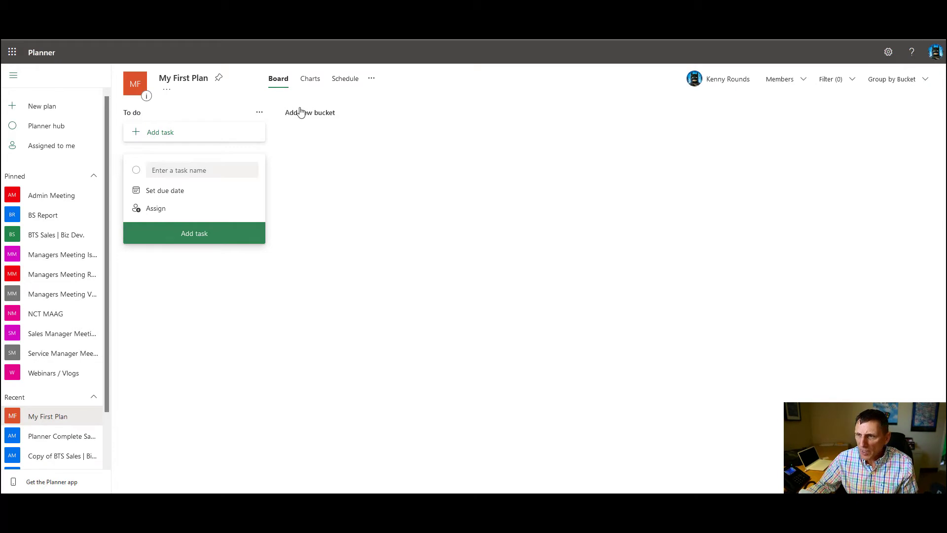
Step: Rename the To do bucket to 'New Issues'
left_click(132, 112)
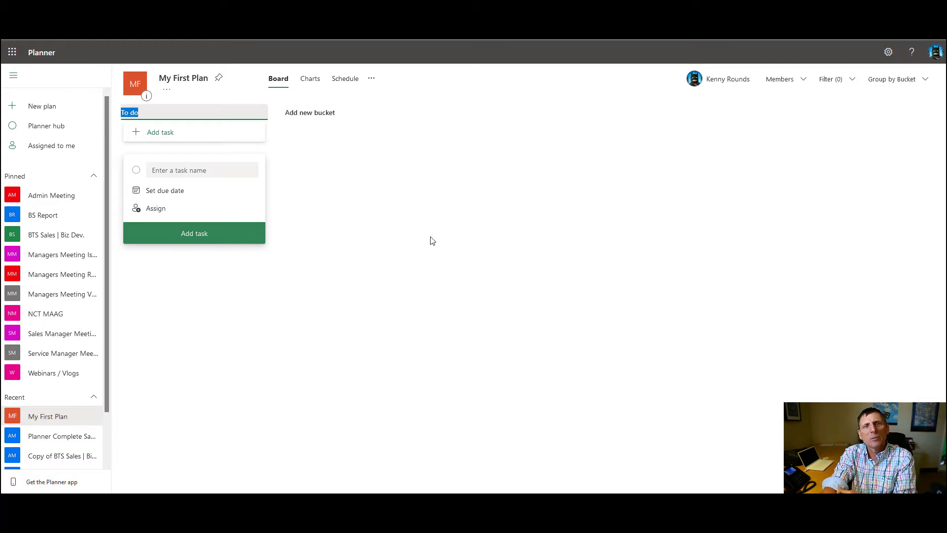
type("New Issues")
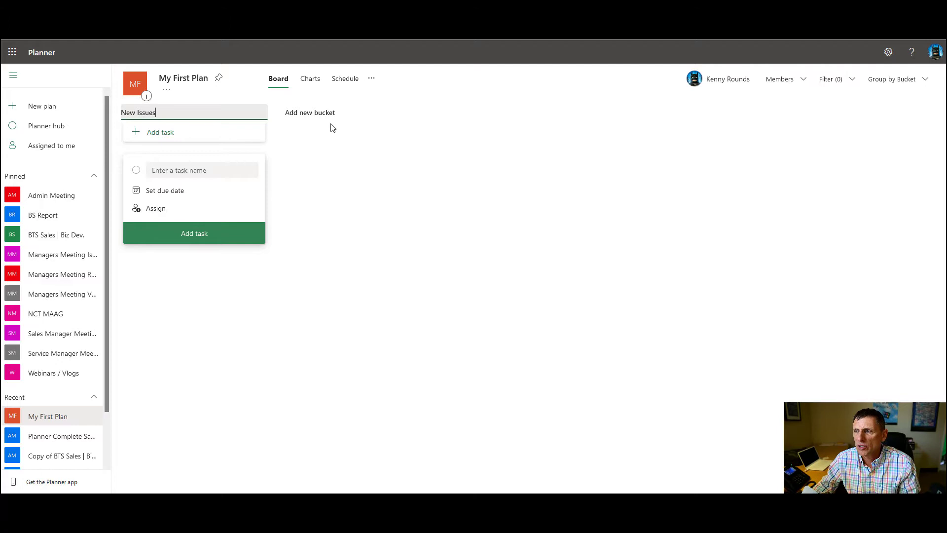
left_click(310, 112)
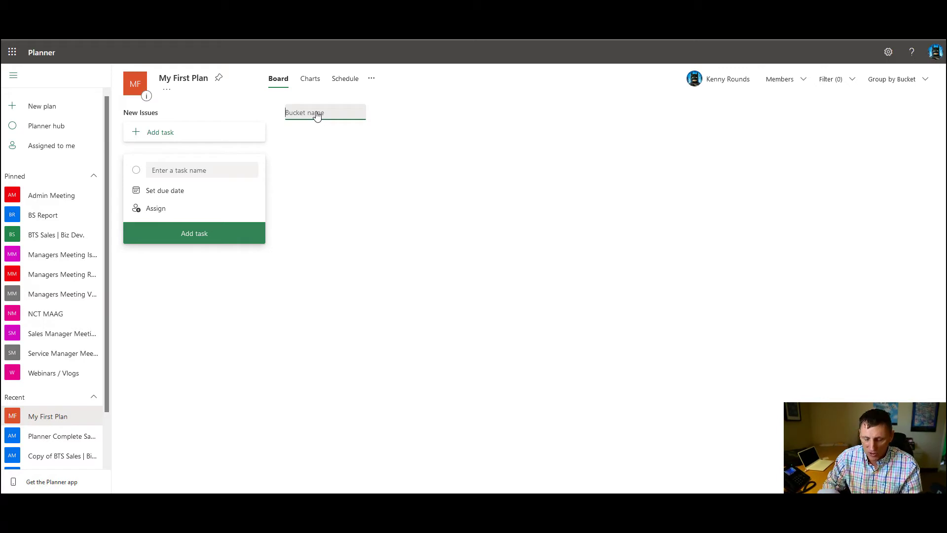
Step: Add the Priority, On Deck, On Bench and On Hold buckets
type("Priority")
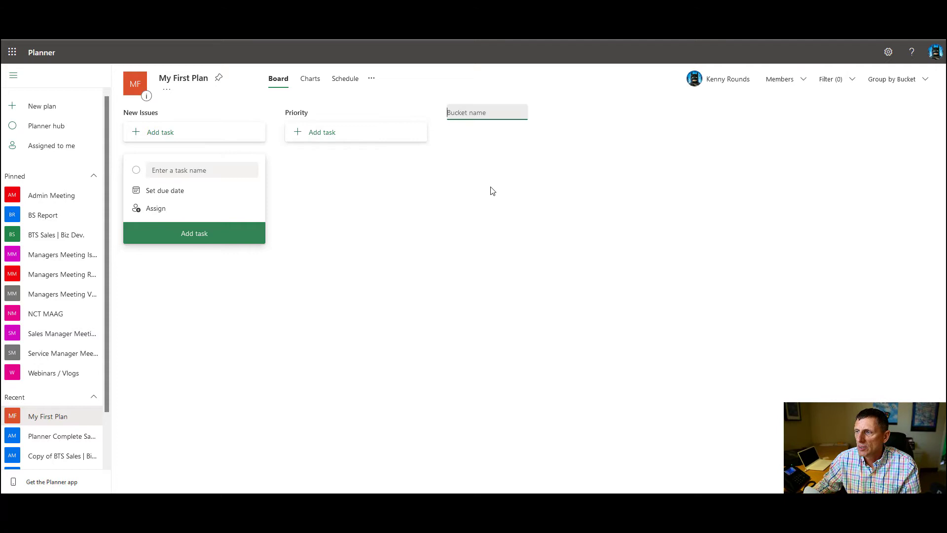
type("On Deck")
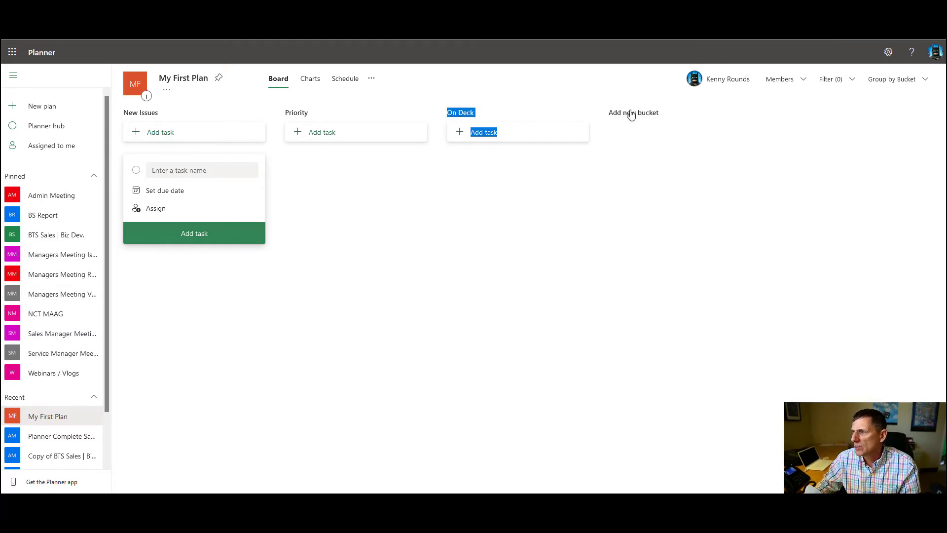
type("On Bench")
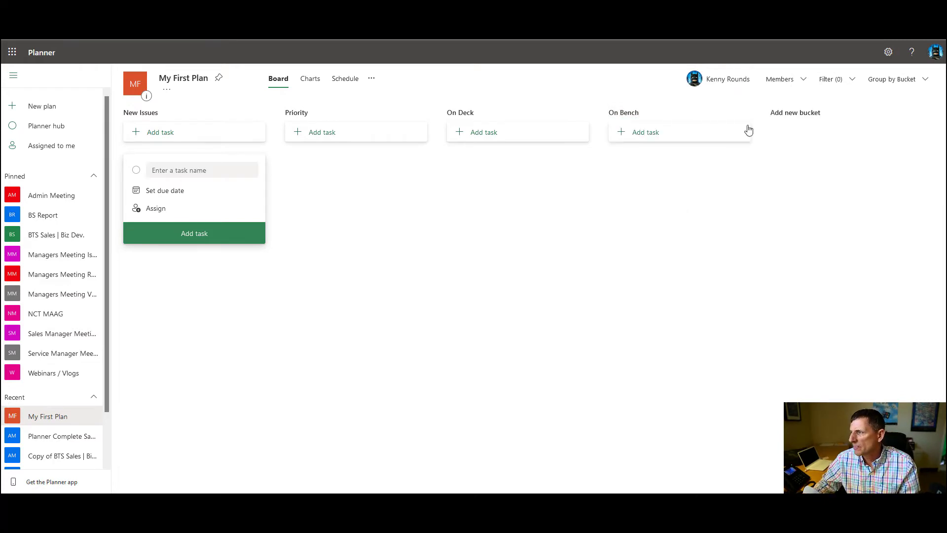
left_click(794, 112)
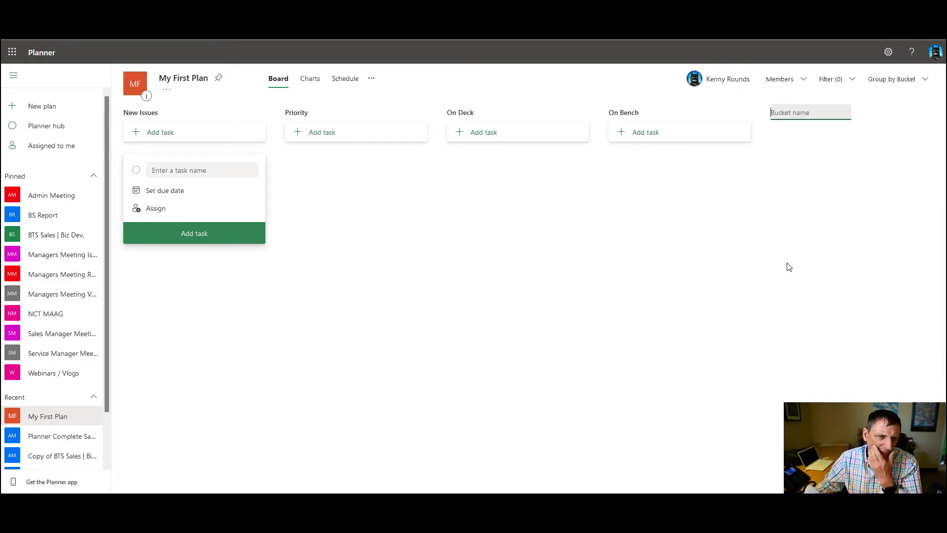
type("OnHo")
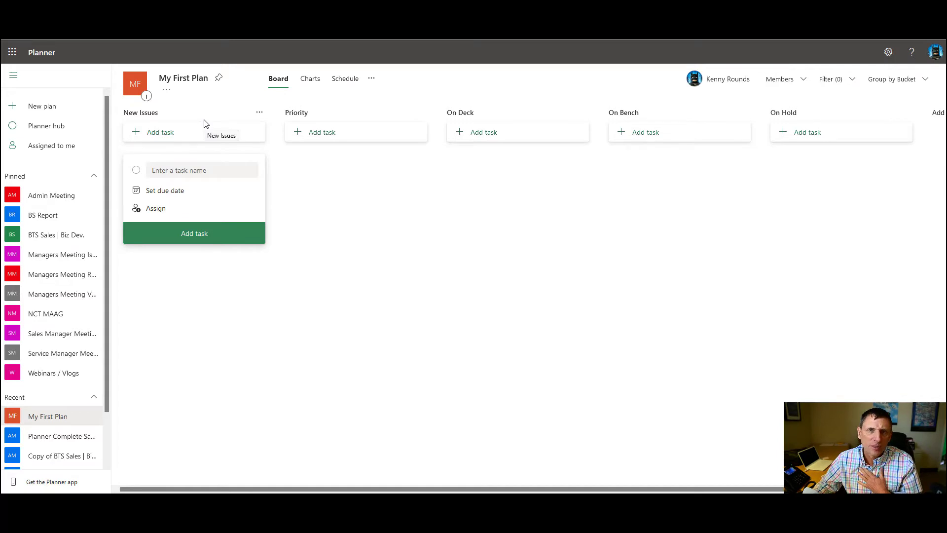
mouse_move(344, 121)
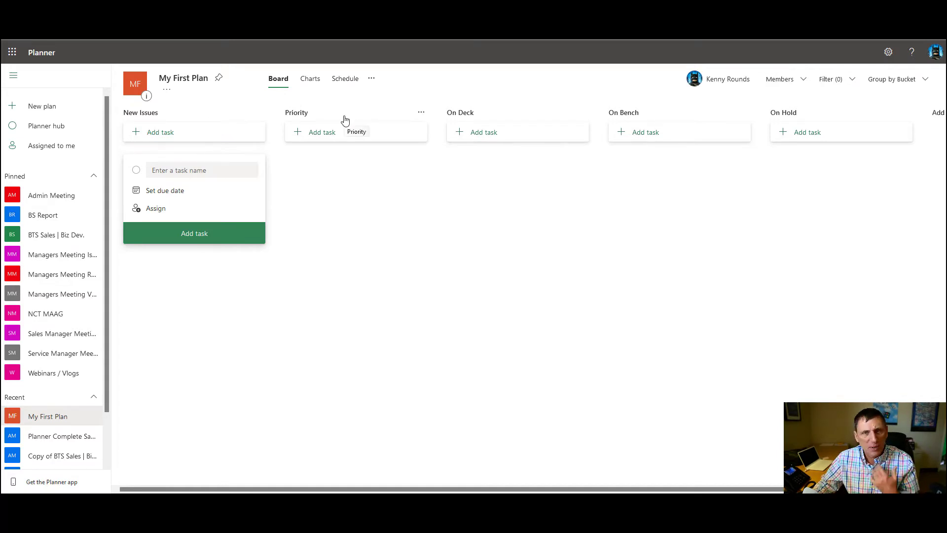
mouse_move(380, 115)
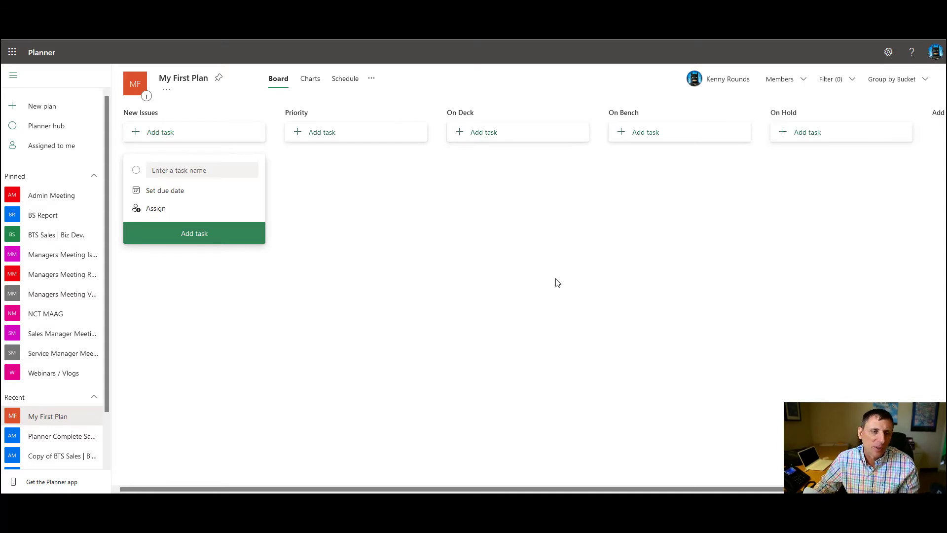
mouse_move(549, 277)
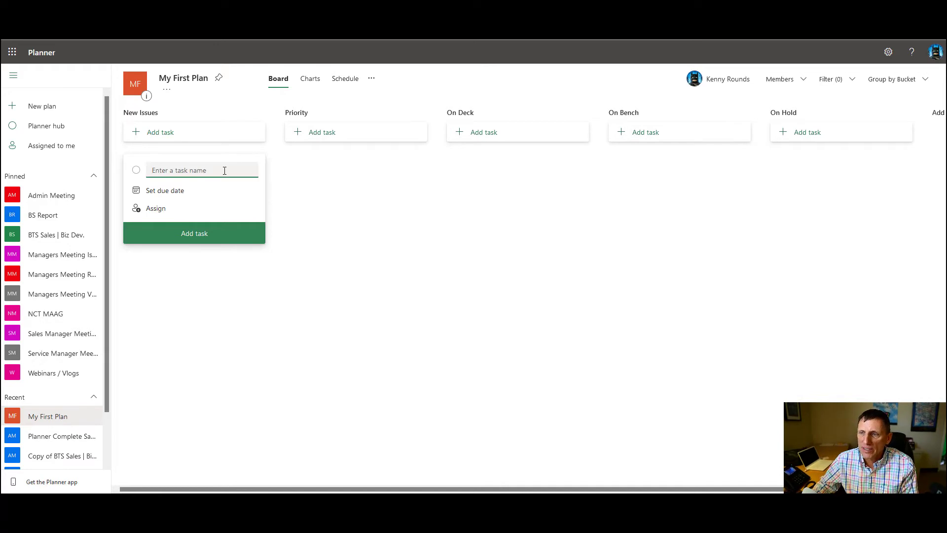
Step: Add 'Task 1' and 'Task 2' to the New Issues bucket
type("Task 1")
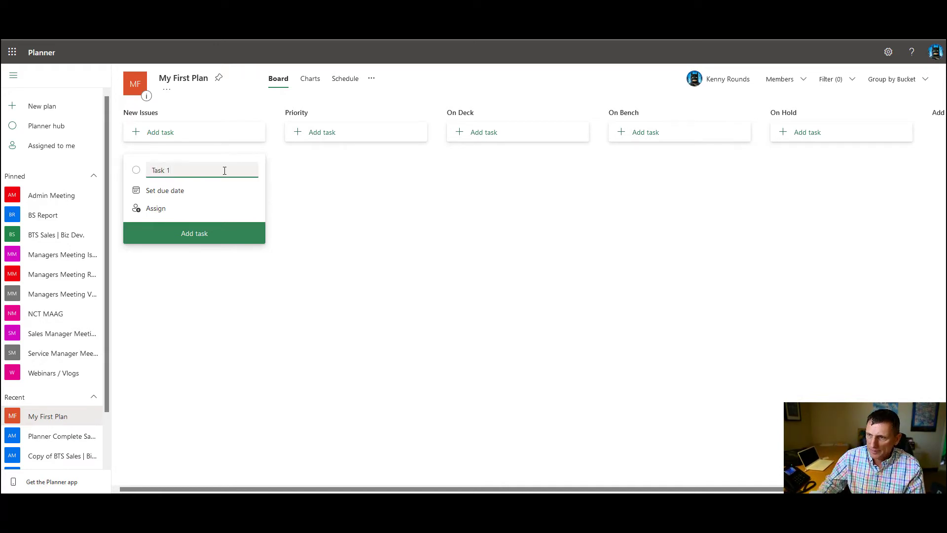
left_click(194, 234)
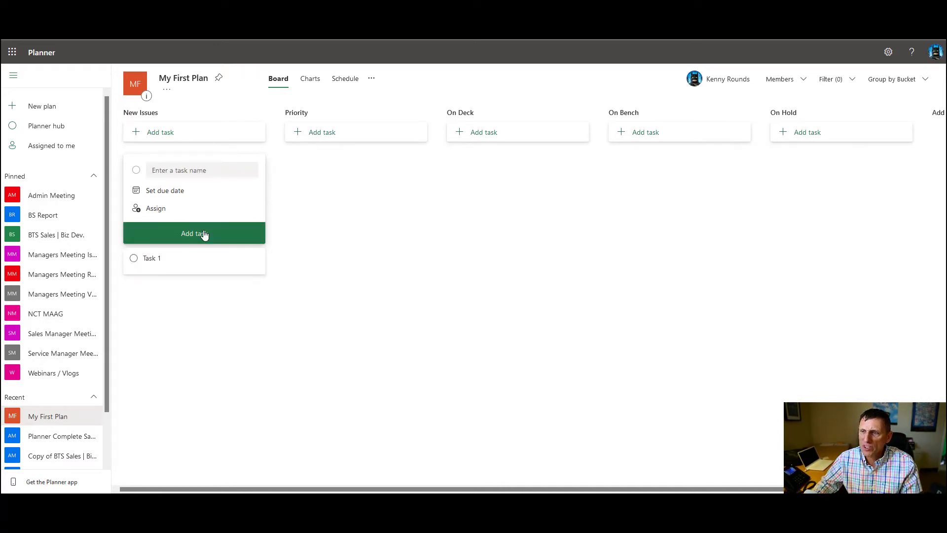
left_click(194, 233)
type("Ta")
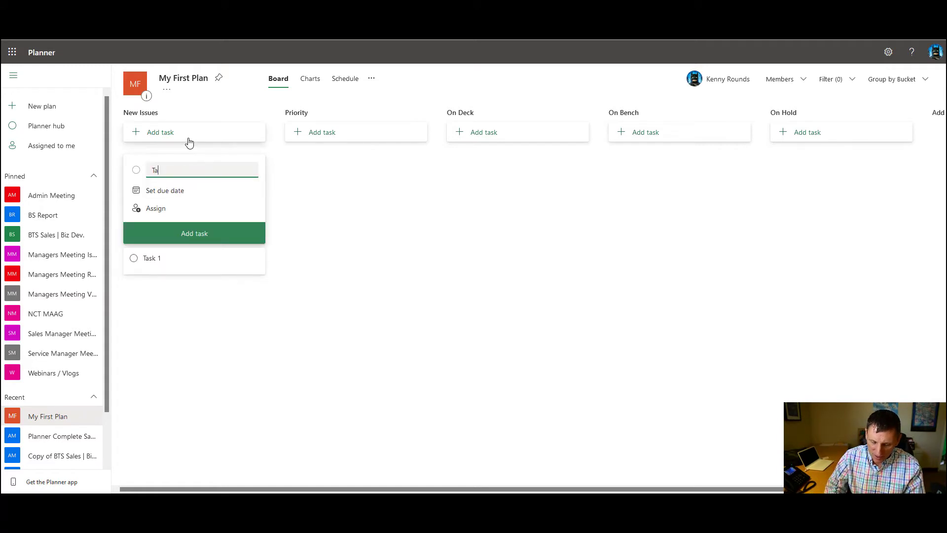
left_click(193, 233)
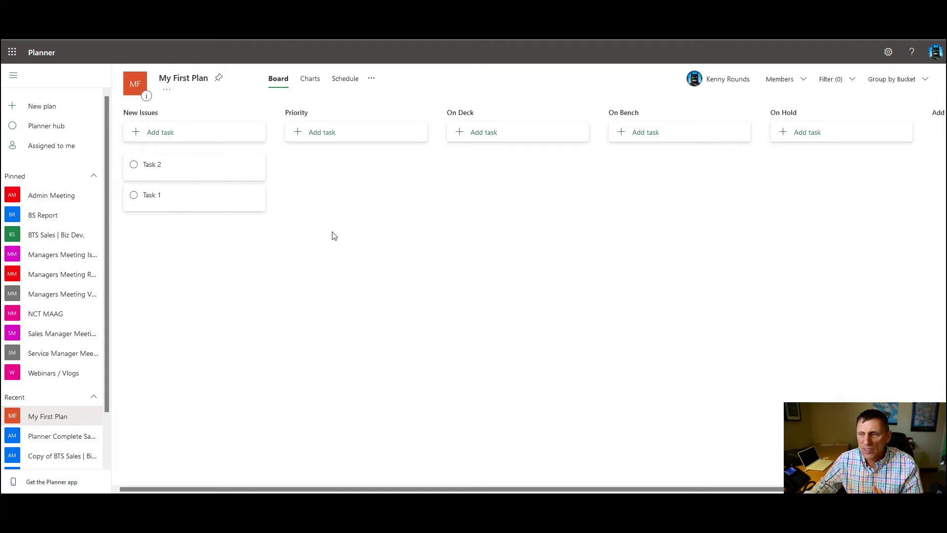
scroll("down", 3)
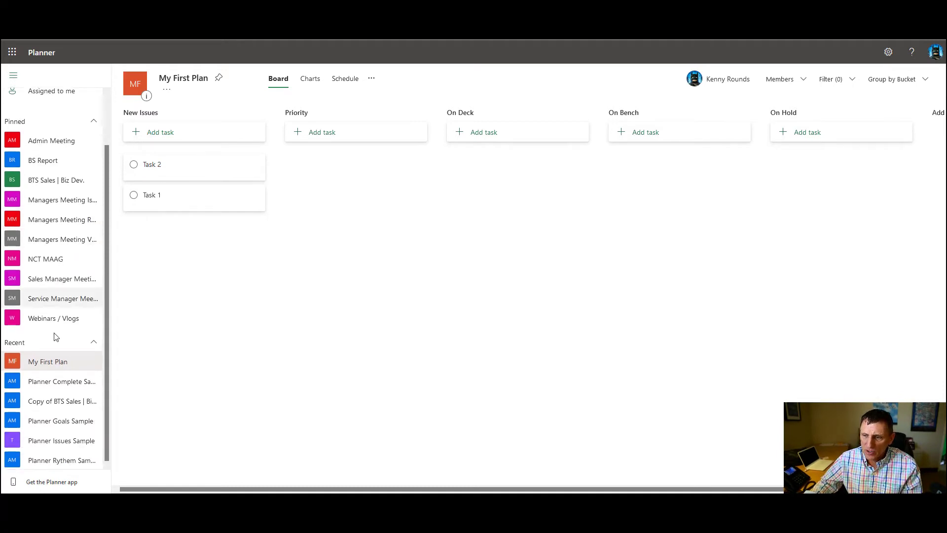
mouse_move(62, 440)
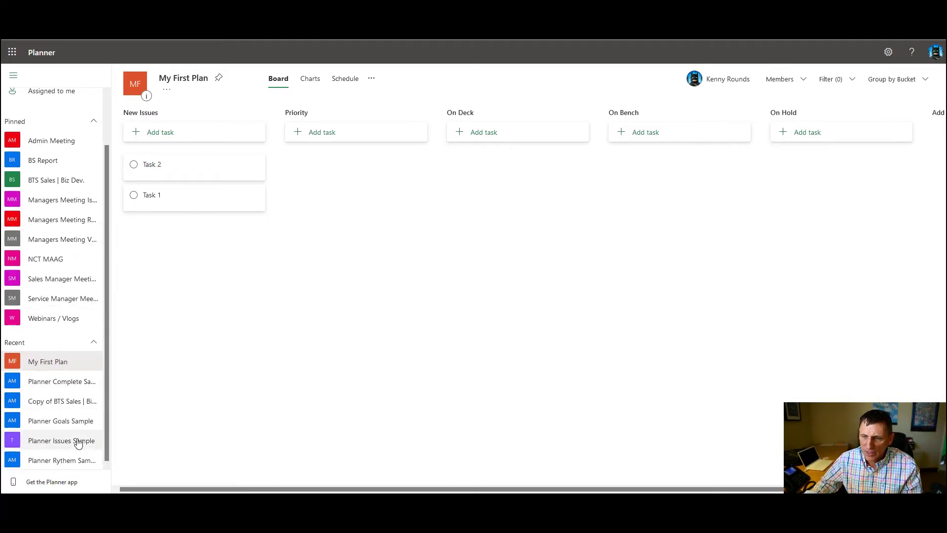
Step: Open the Planner Issues Sample board from the Recent list
left_click(61, 440)
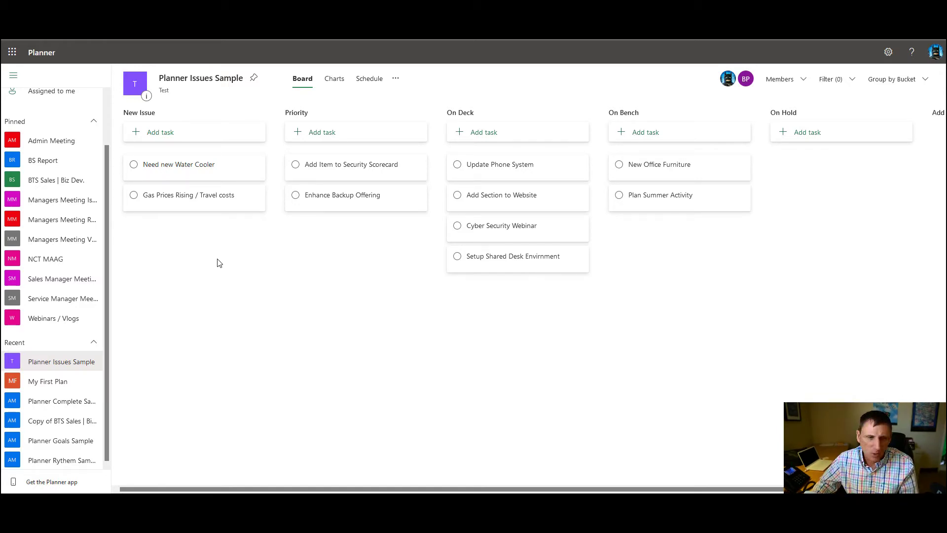
mouse_move(191, 168)
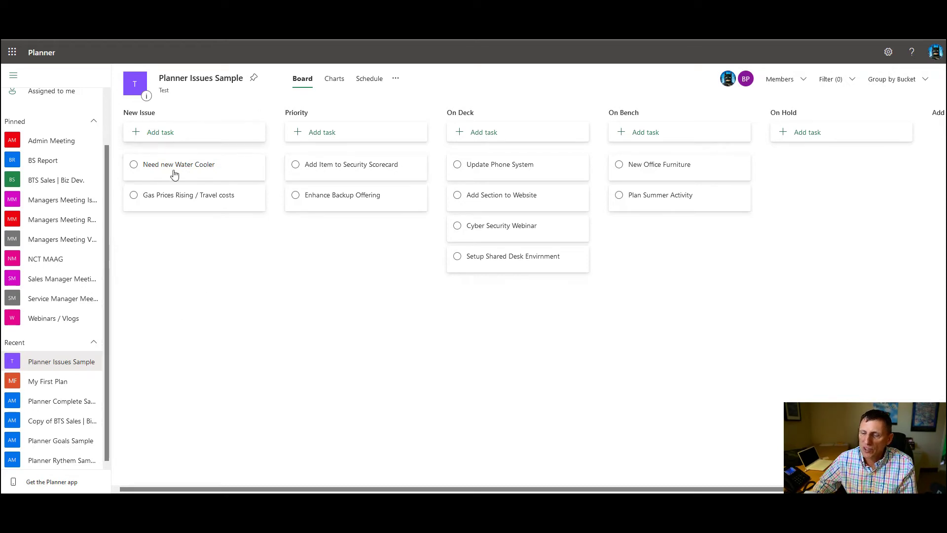
mouse_move(178, 164)
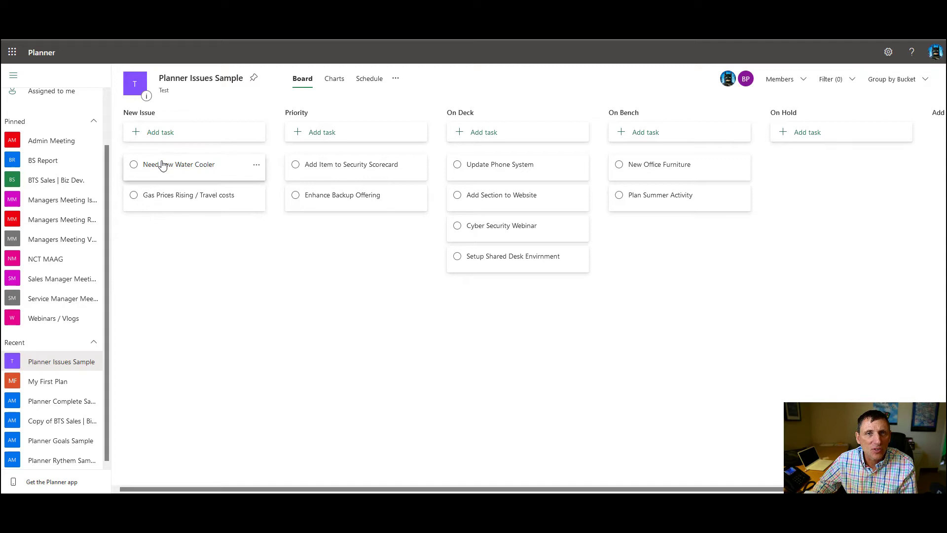
Step: Move Need new Water Cooler to On Hold and place Gas Prices Rising first in Priority
left_click_drag(179, 164, 365, 180)
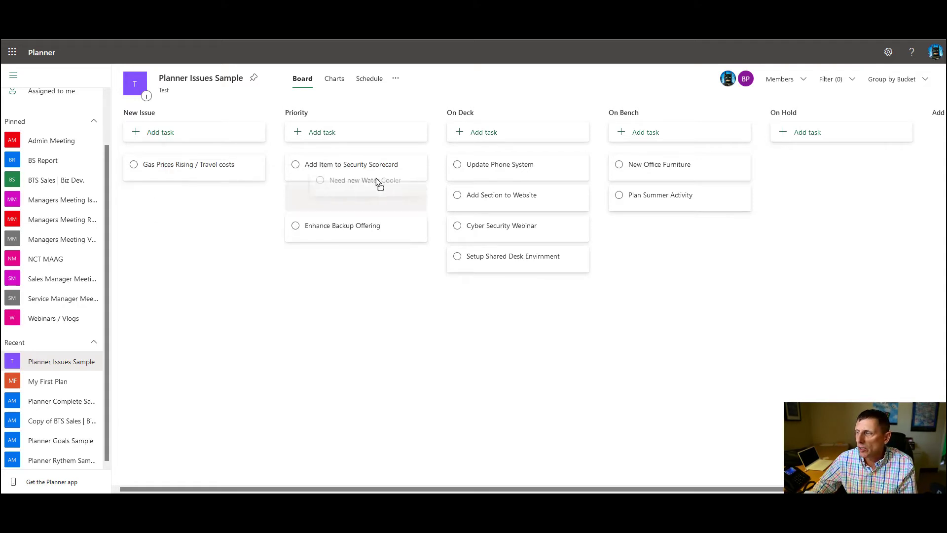
left_click_drag(362, 180, 839, 164)
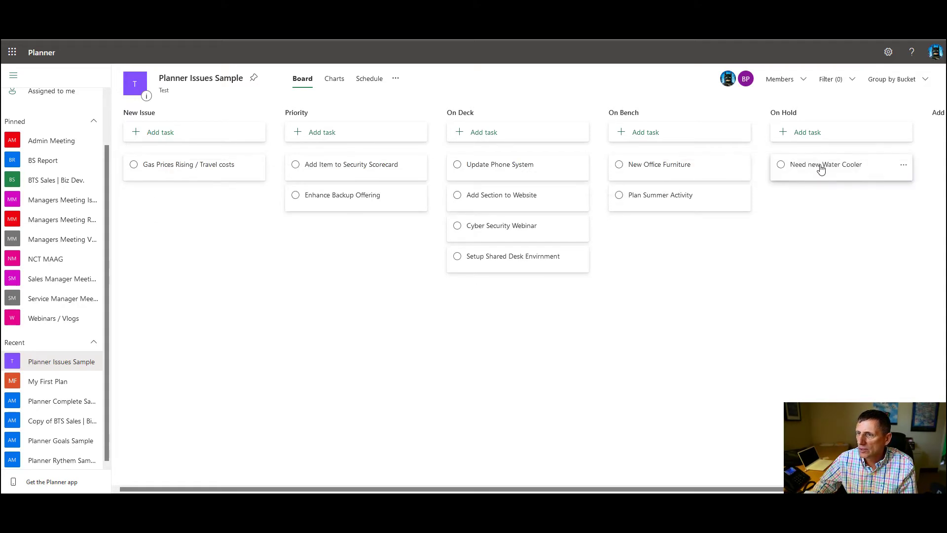
left_click_drag(186, 164, 338, 180)
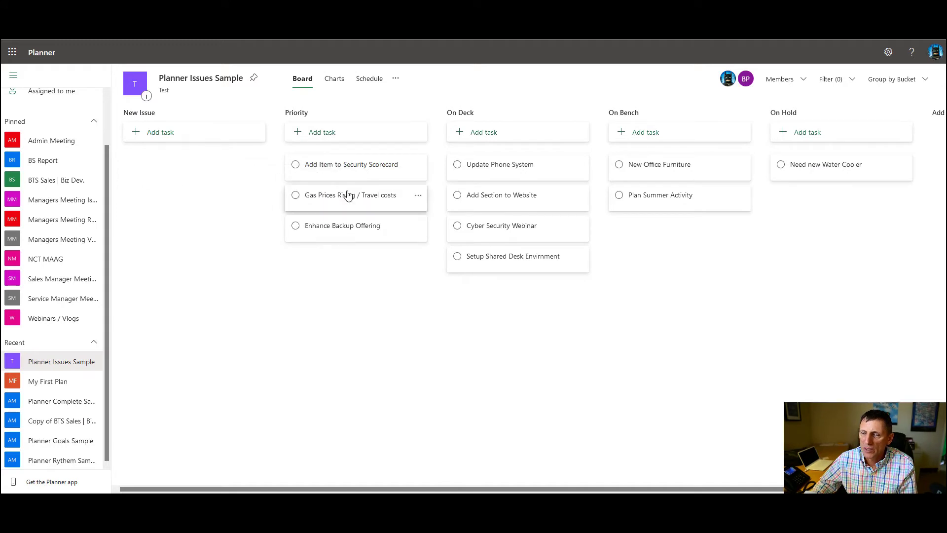
left_click_drag(348, 194, 352, 186)
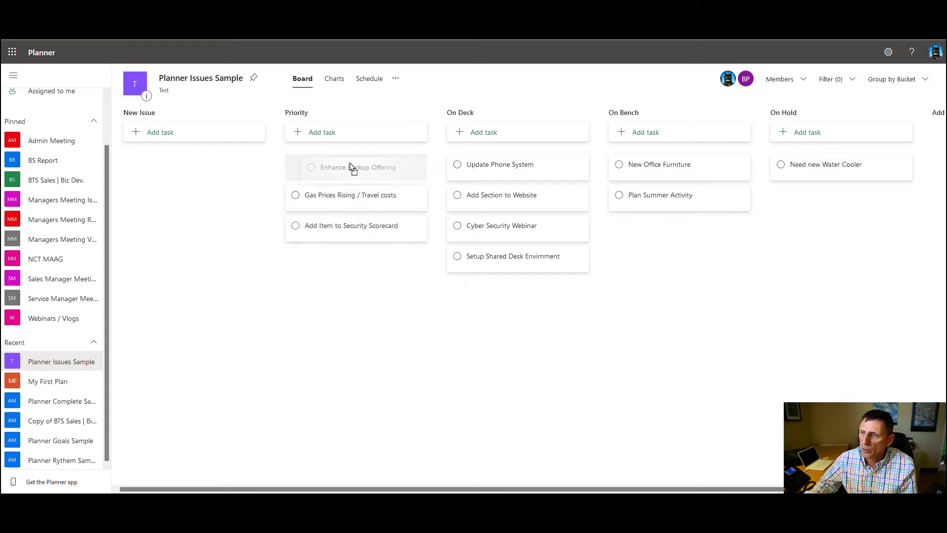
mouse_move(353, 167)
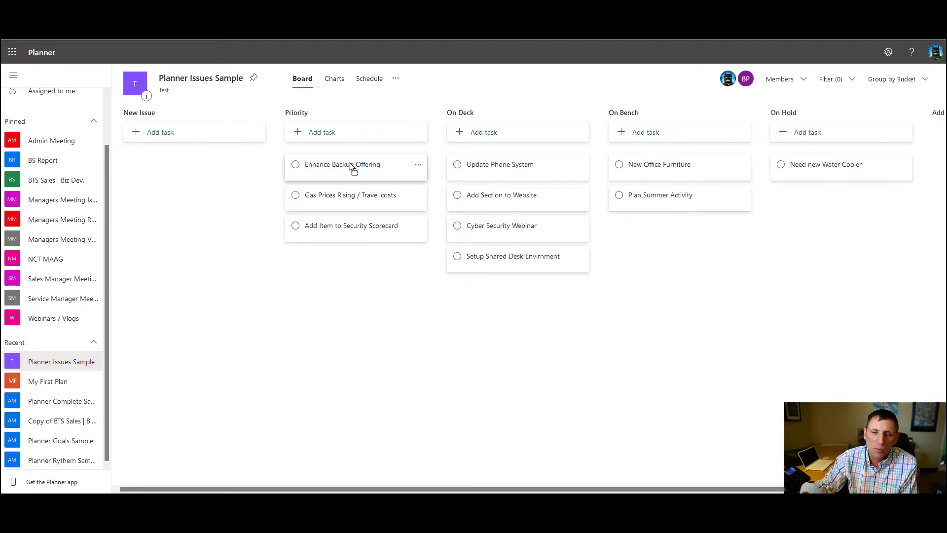
left_click_drag(343, 194, 343, 164)
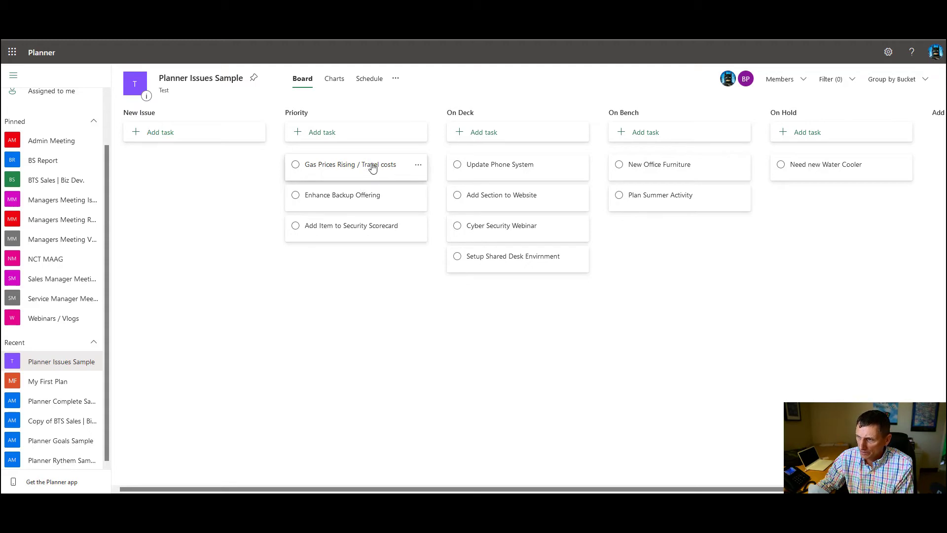
Step: Note on Gas Prices Rising that Tom is researching and will report back, shown on card
left_click(349, 164)
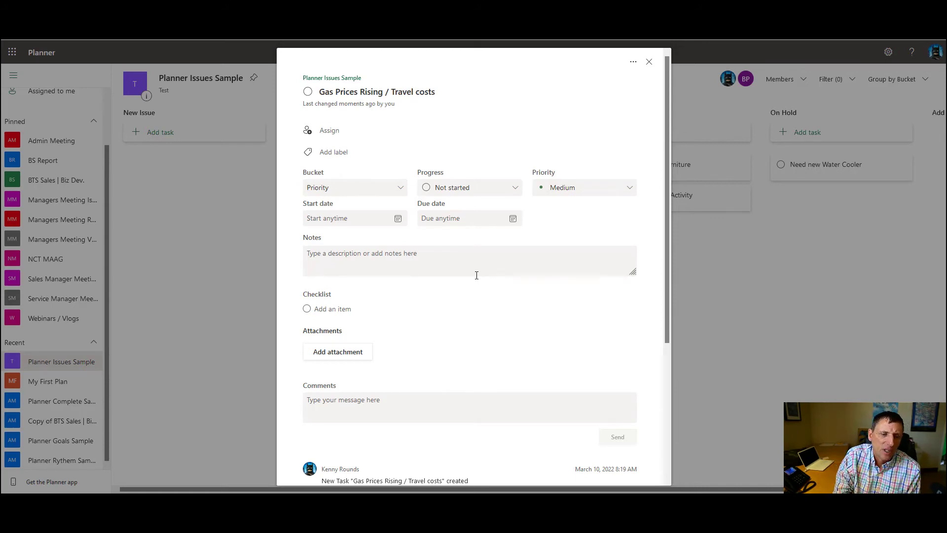
mouse_move(388, 283)
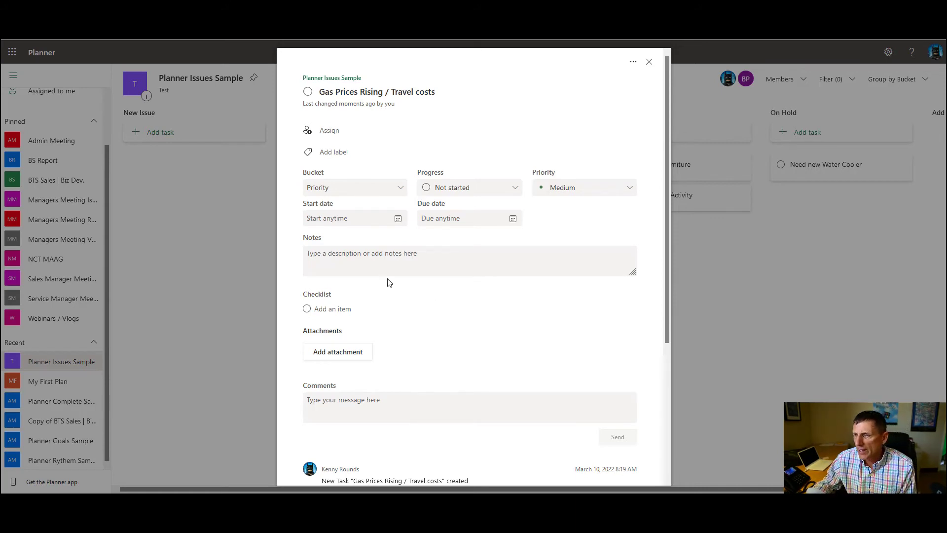
left_click(403, 261)
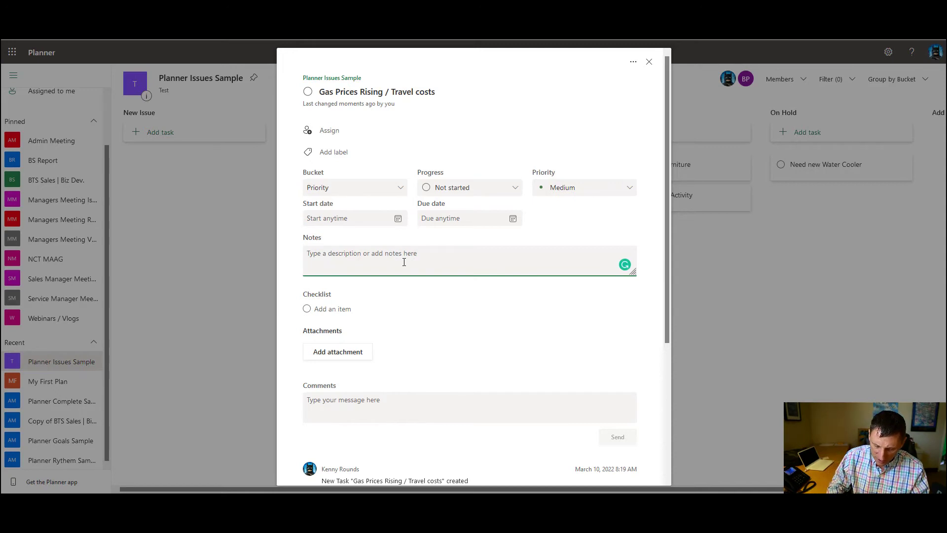
type("To")
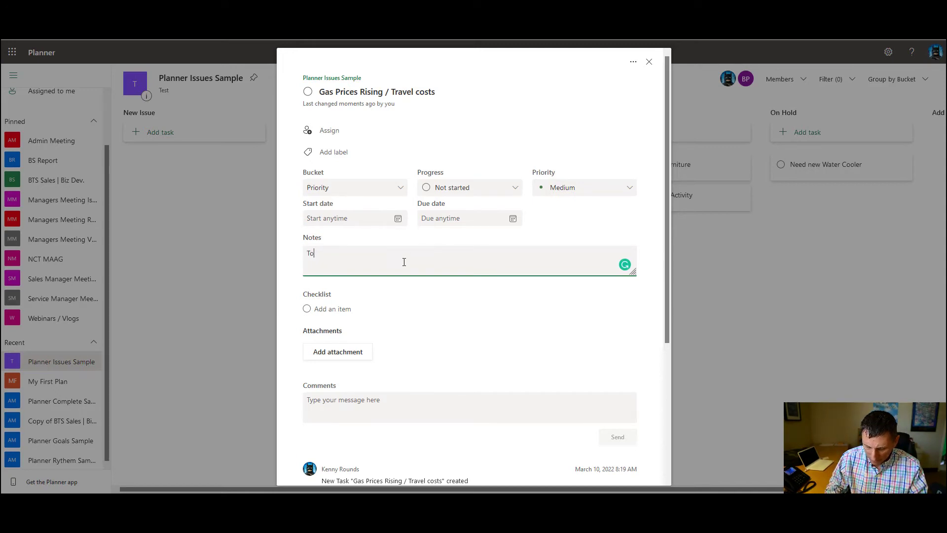
type("om is researchign this now and r")
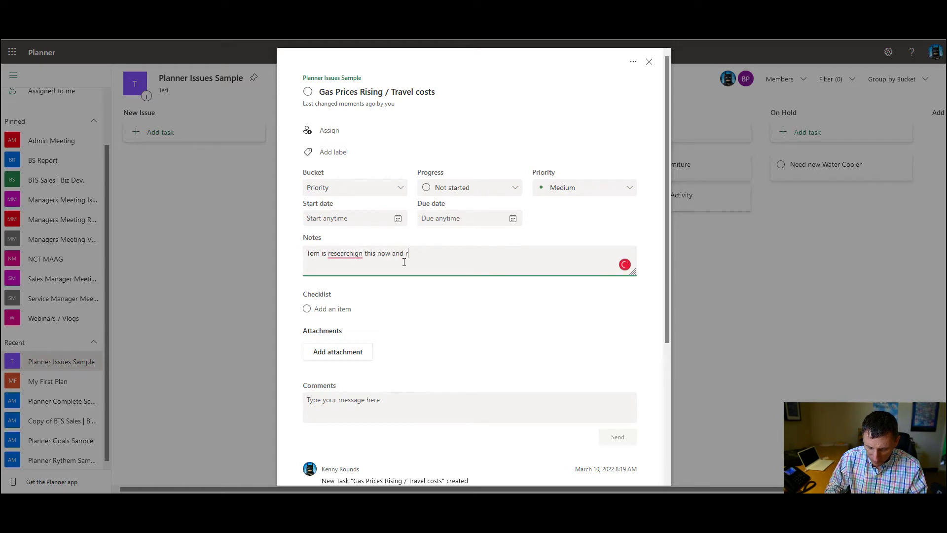
type("will report back")
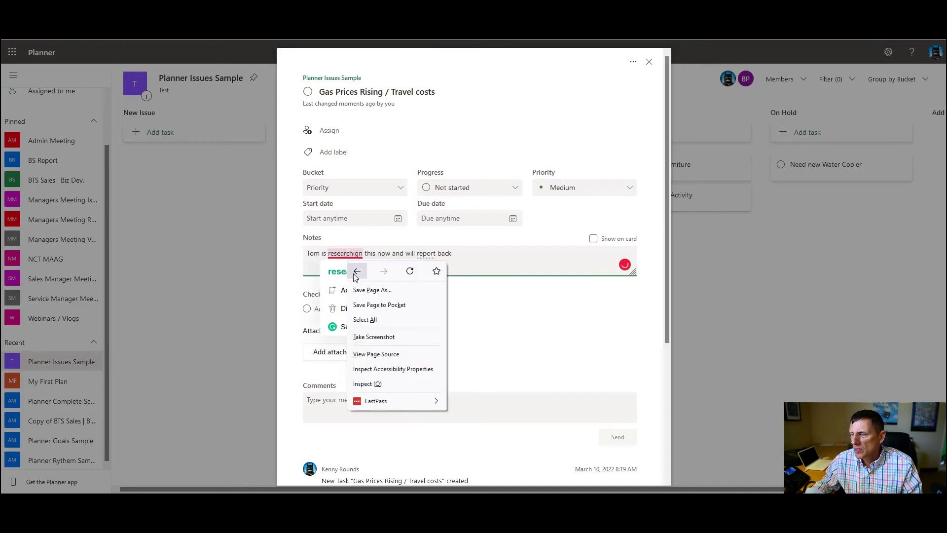
left_click(494, 257)
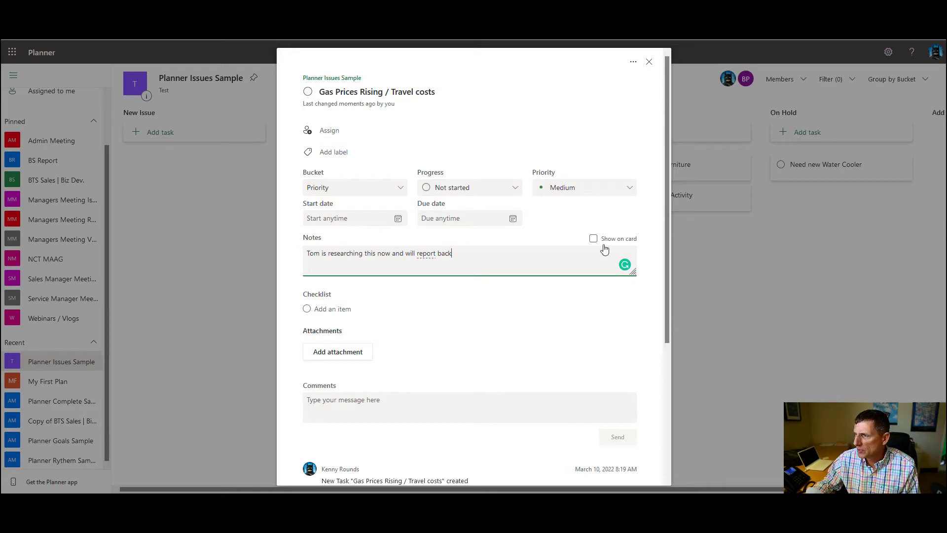
left_click(592, 237)
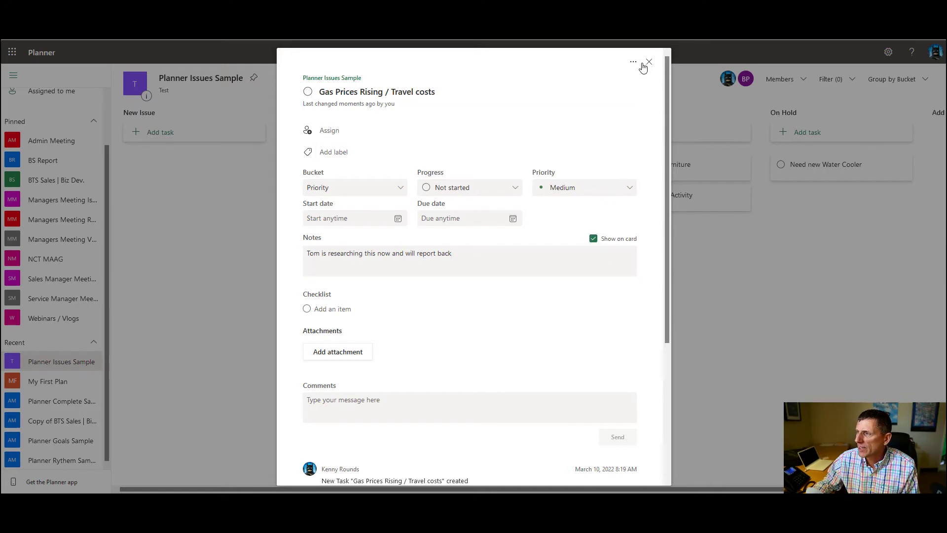
left_click(649, 62)
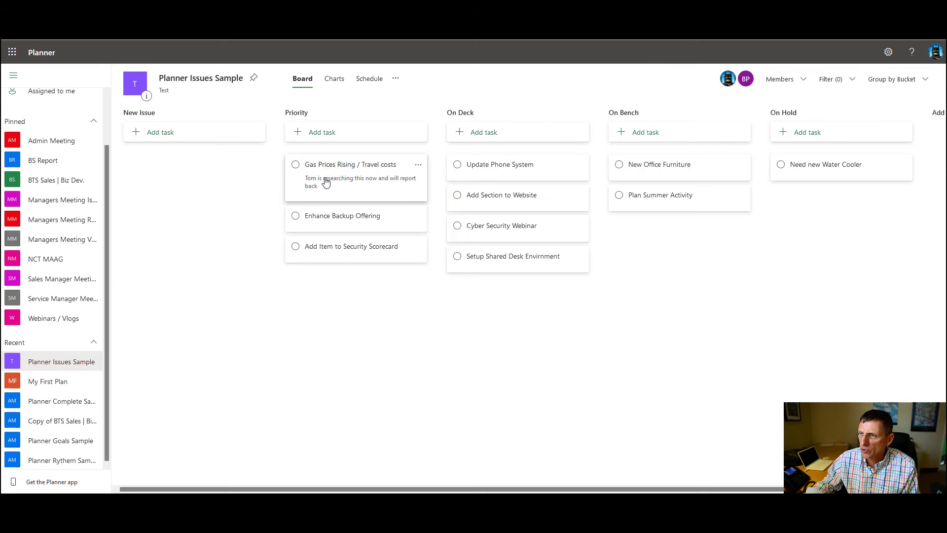
left_click(347, 164)
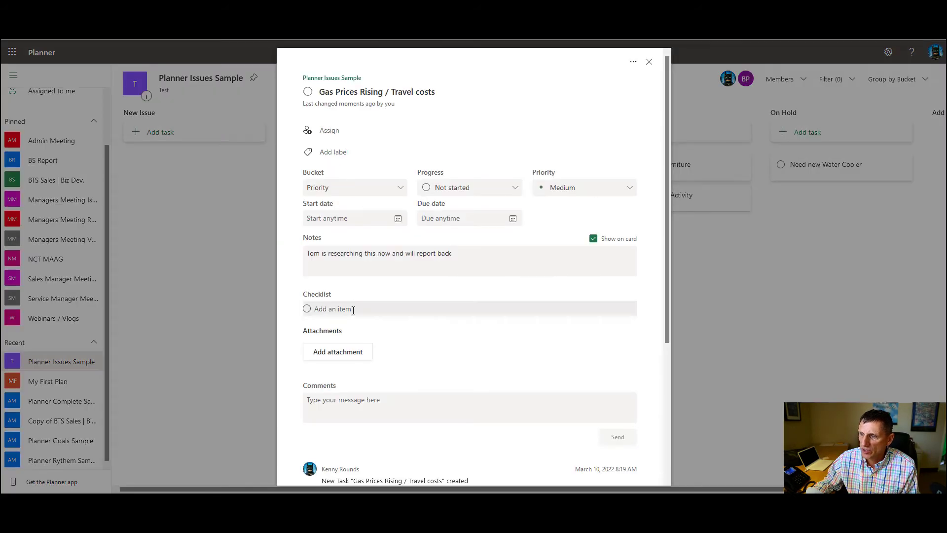
Step: Add checklist items on station prices, mileage limits and Get Hybrid vehicles
left_click(363, 309)
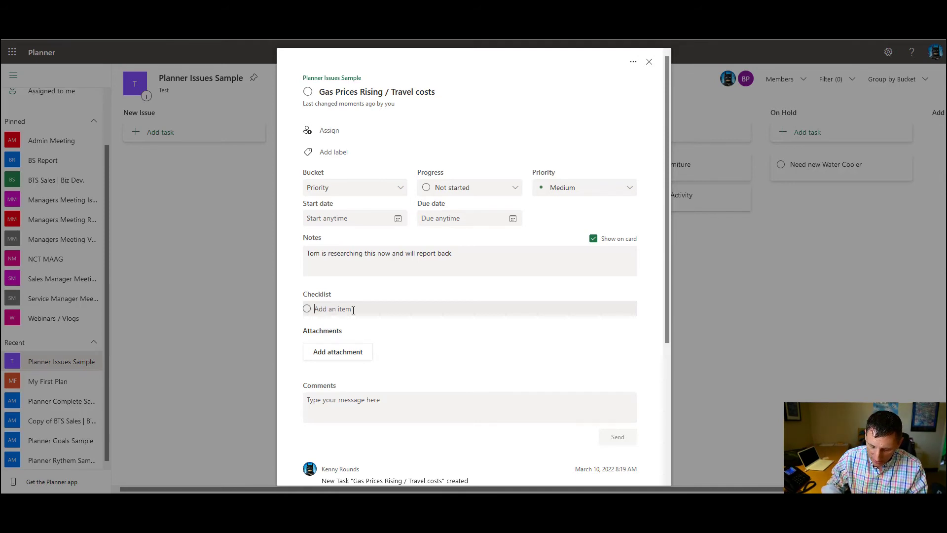
type("Research local gads")
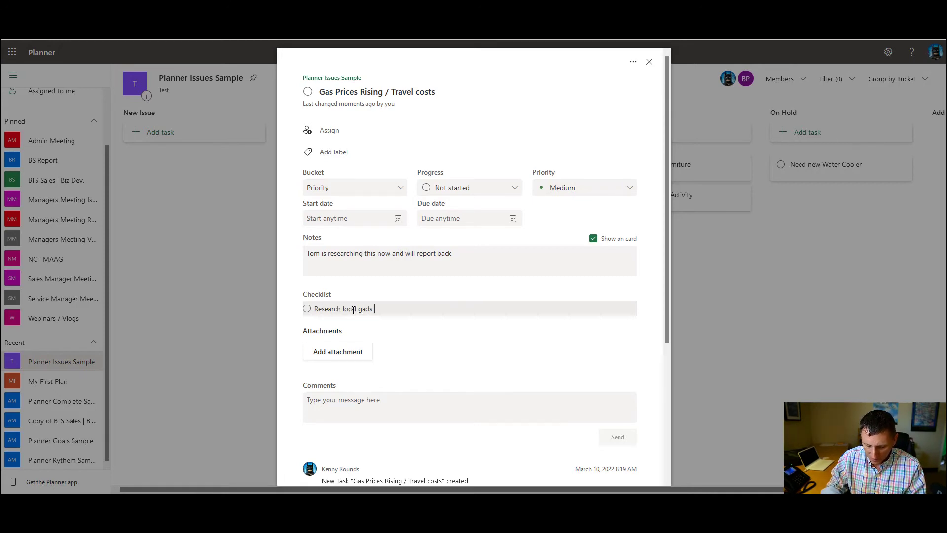
key("BackSpace")
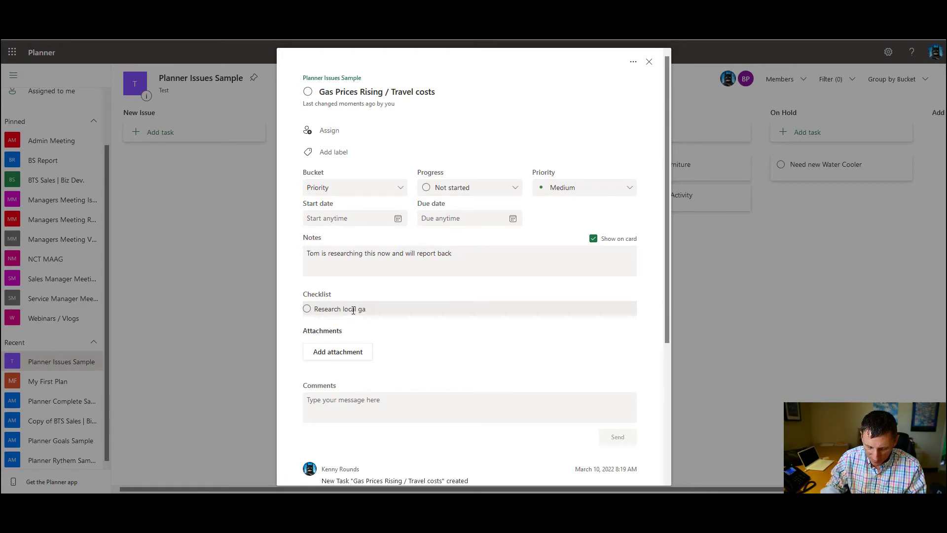
type("station prices")
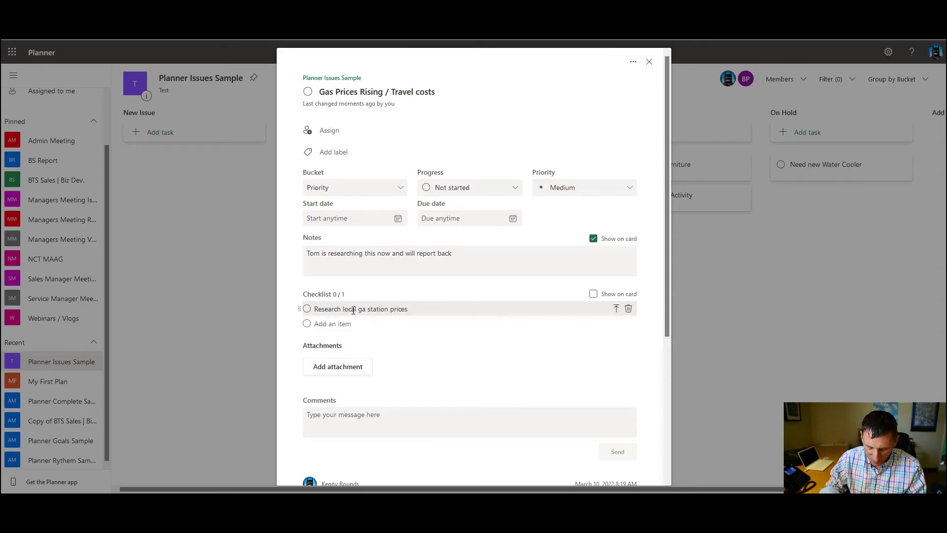
type("Set mileage limits")
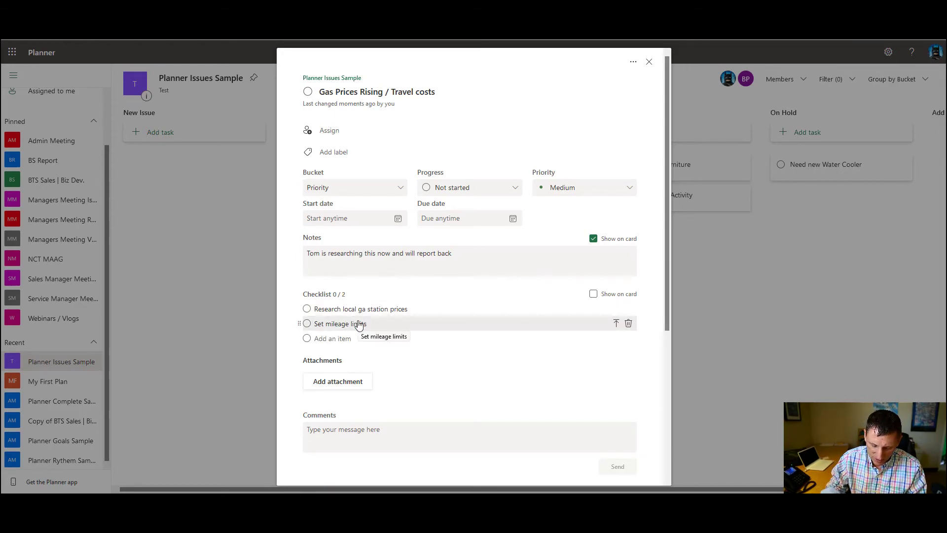
type("Get H")
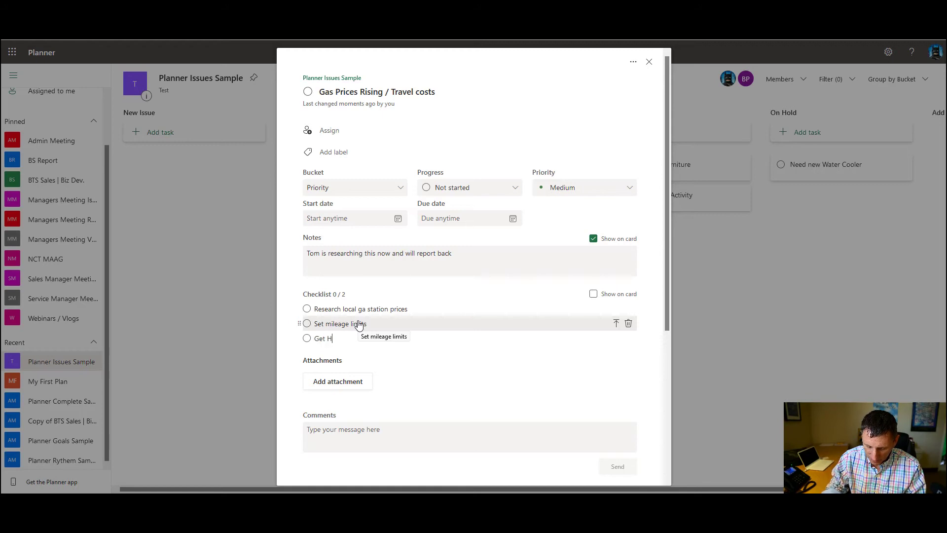
type("ybrid vehicles")
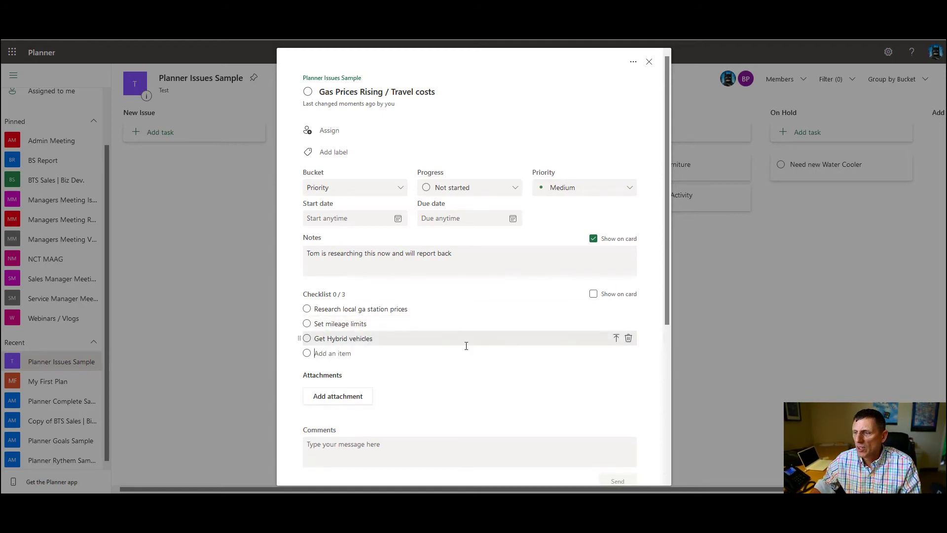
Step: Show the checklist on the card and move Get Hybrid vehicles above Set mileage limits
left_click(593, 294)
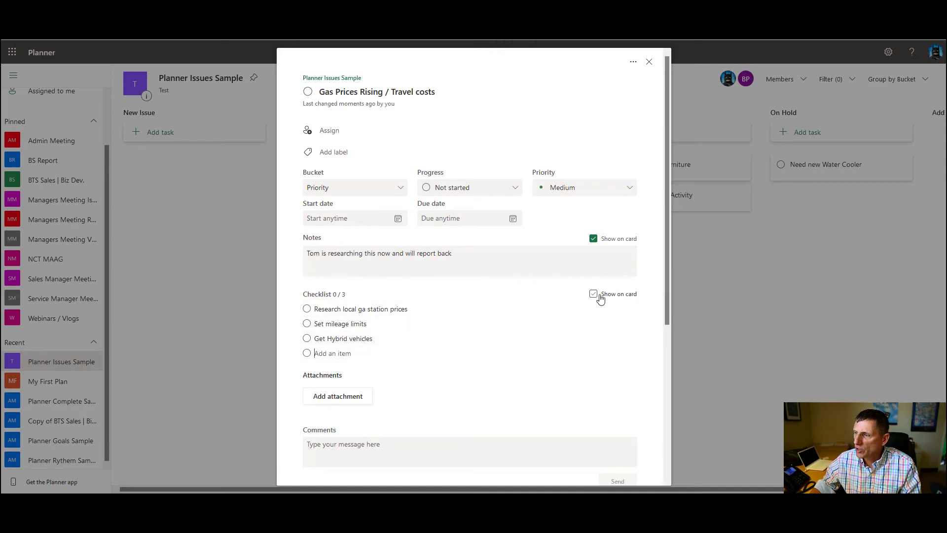
left_click(593, 238)
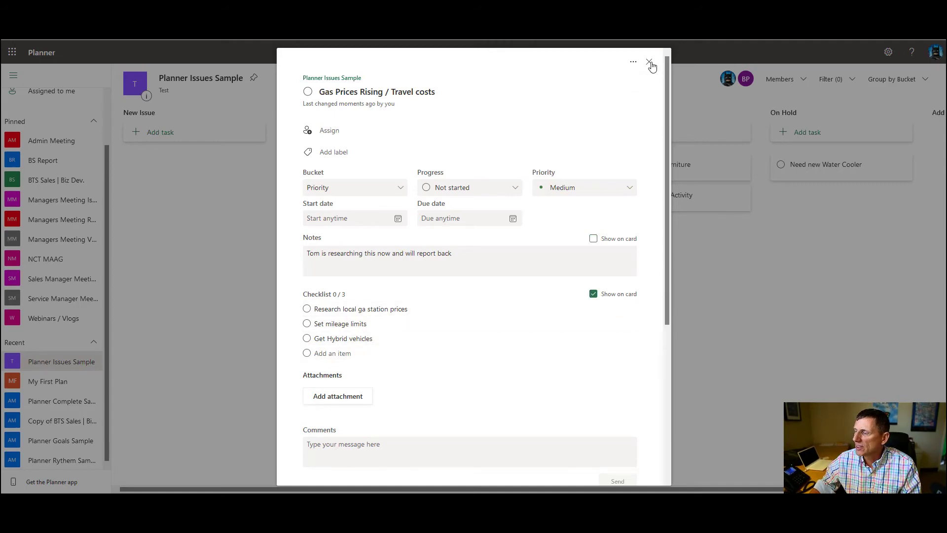
left_click(650, 62)
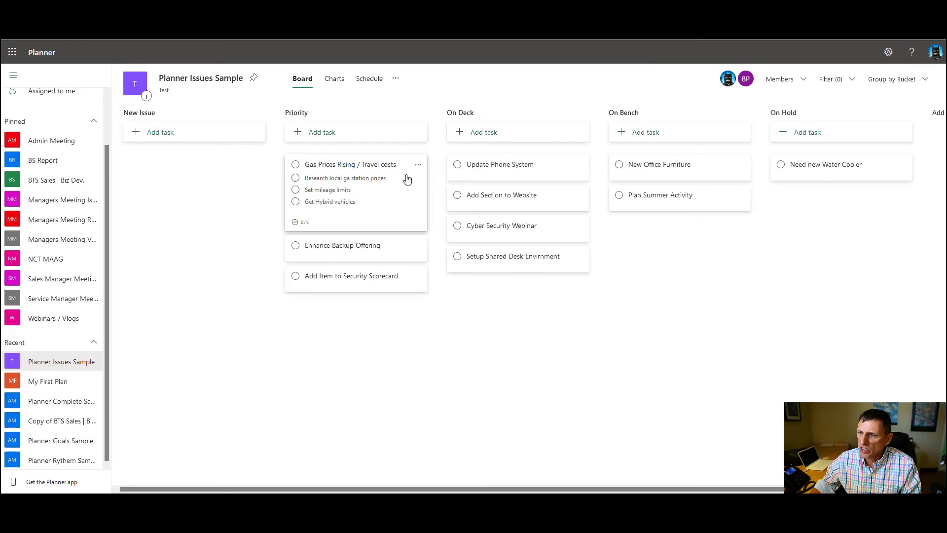
left_click(344, 164)
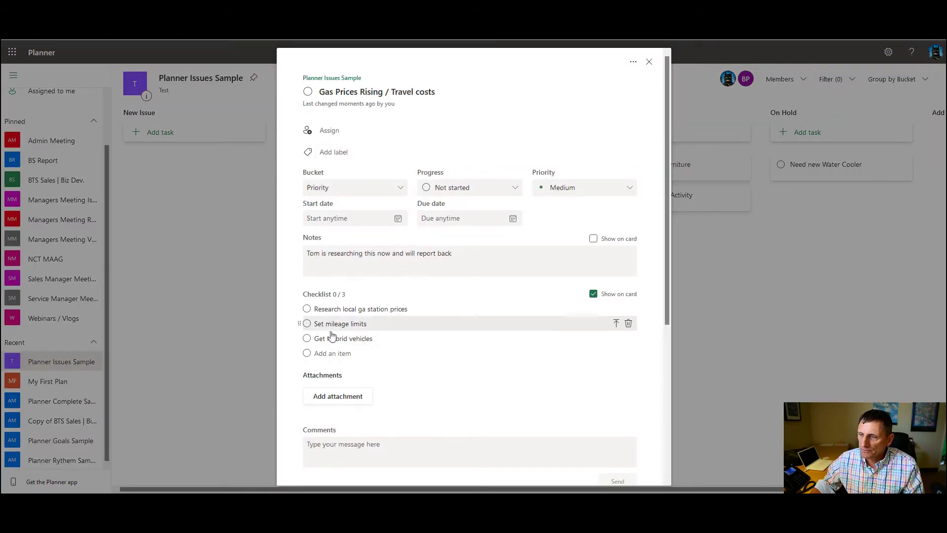
left_click_drag(330, 338, 330, 317)
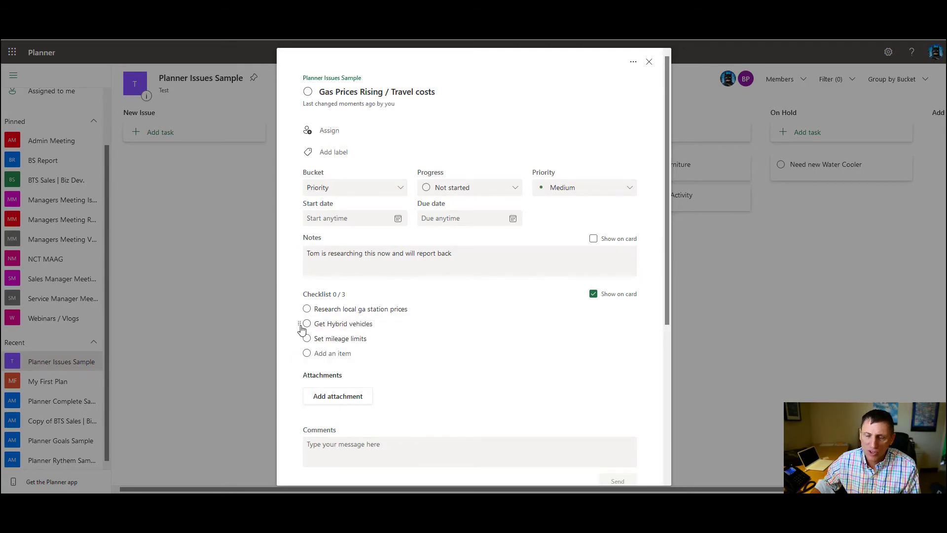
mouse_move(505, 197)
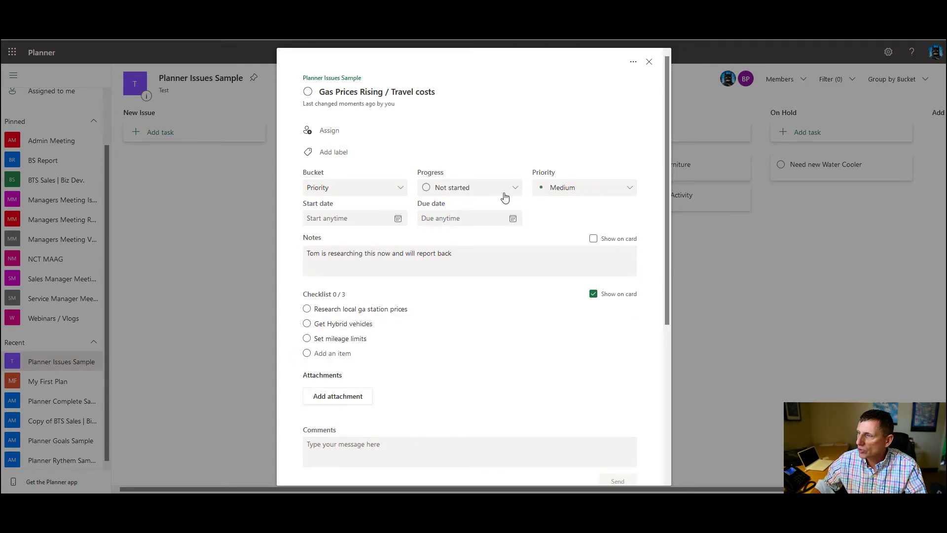
left_click(648, 62)
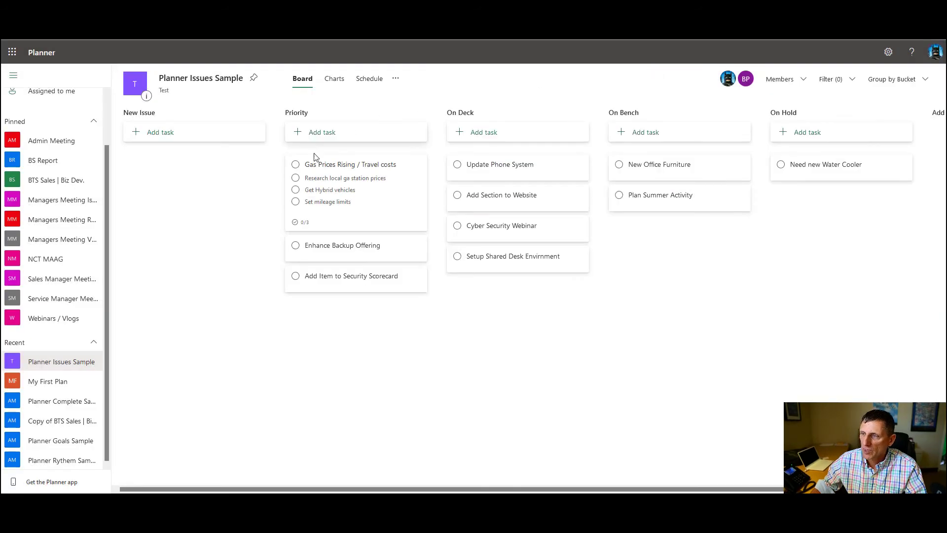
Step: Tick the first checklist item and mark Gas Prices Rising complete
left_click(295, 177)
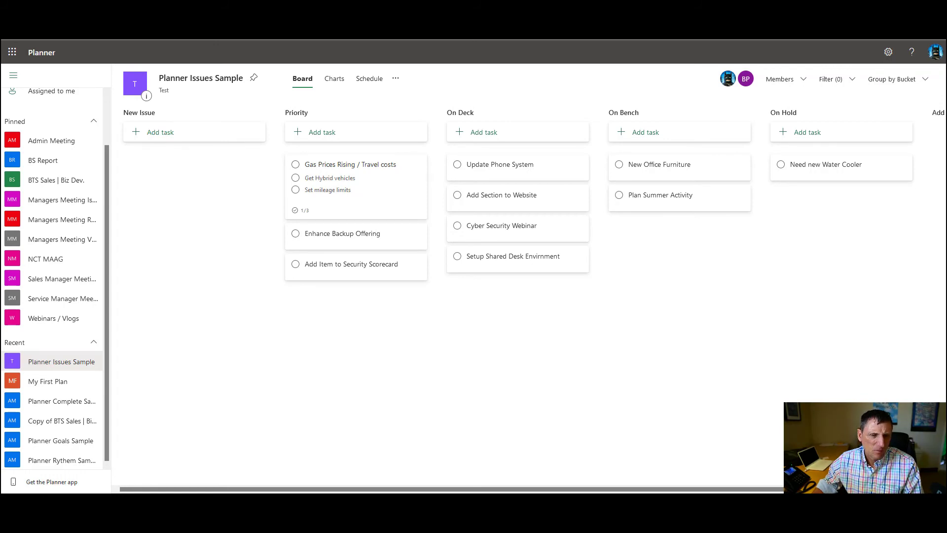
mouse_move(184, 223)
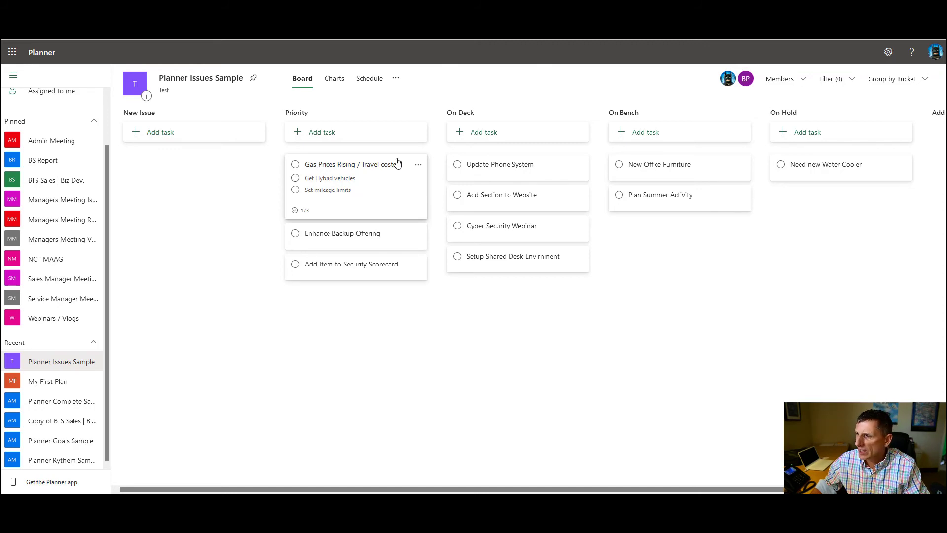
left_click(417, 164)
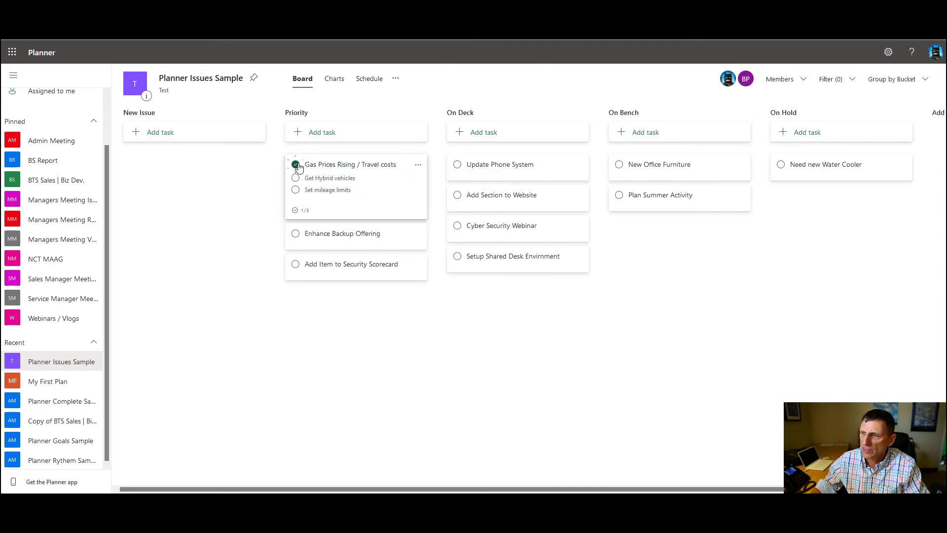
left_click(295, 164)
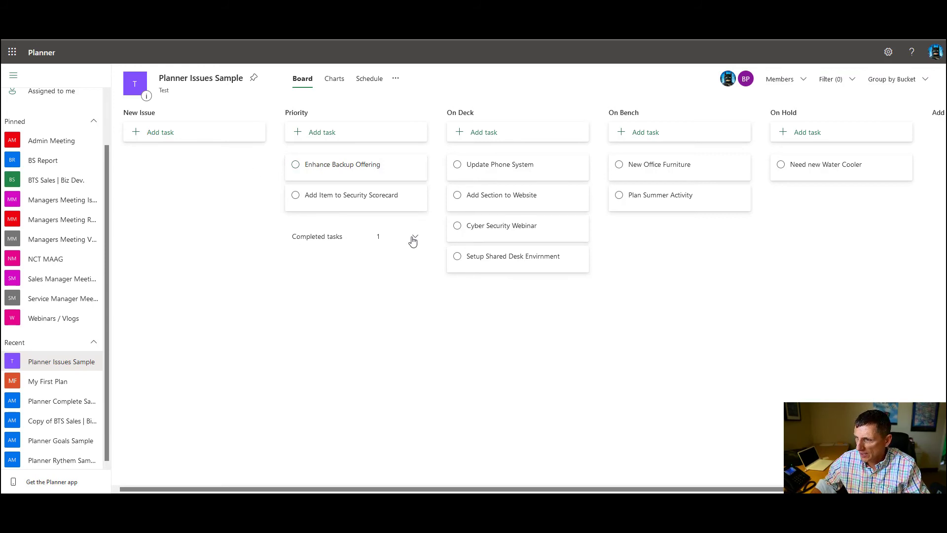
Step: Show and hide Priority's completed tasks, then mark Gas Prices Rising complete again
left_click(414, 239)
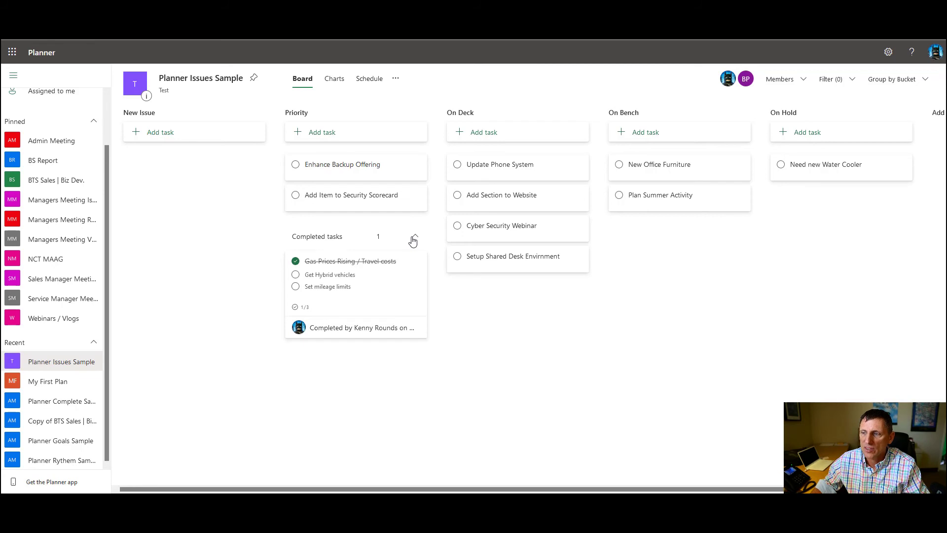
left_click(413, 236)
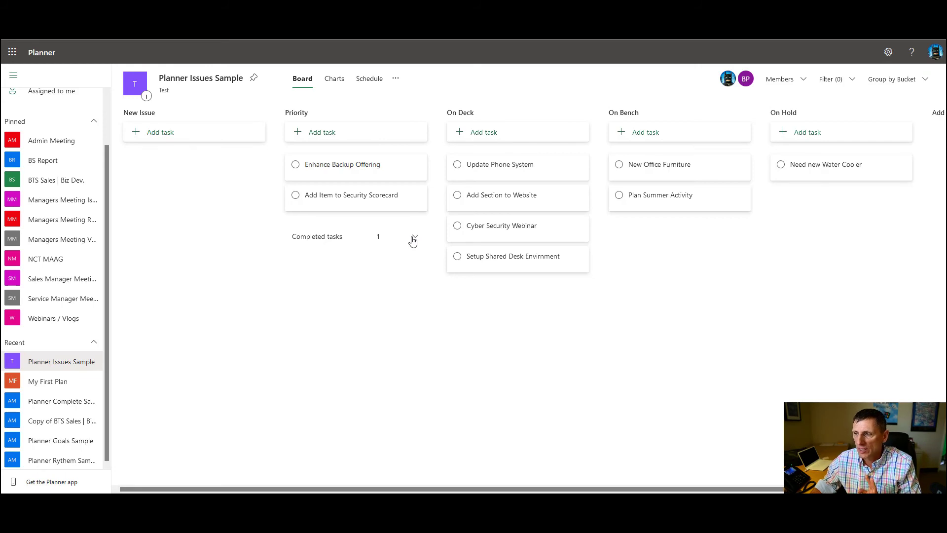
left_click(415, 236)
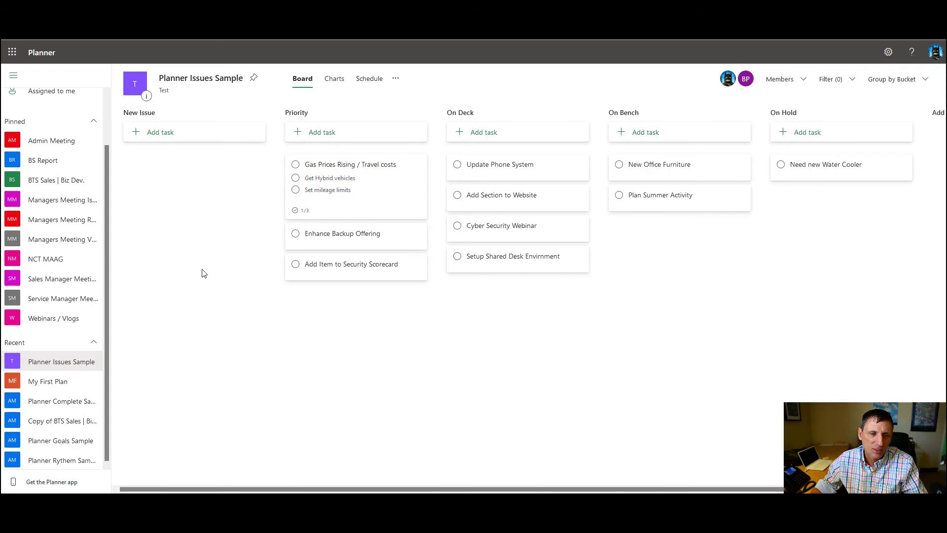
left_click(295, 177)
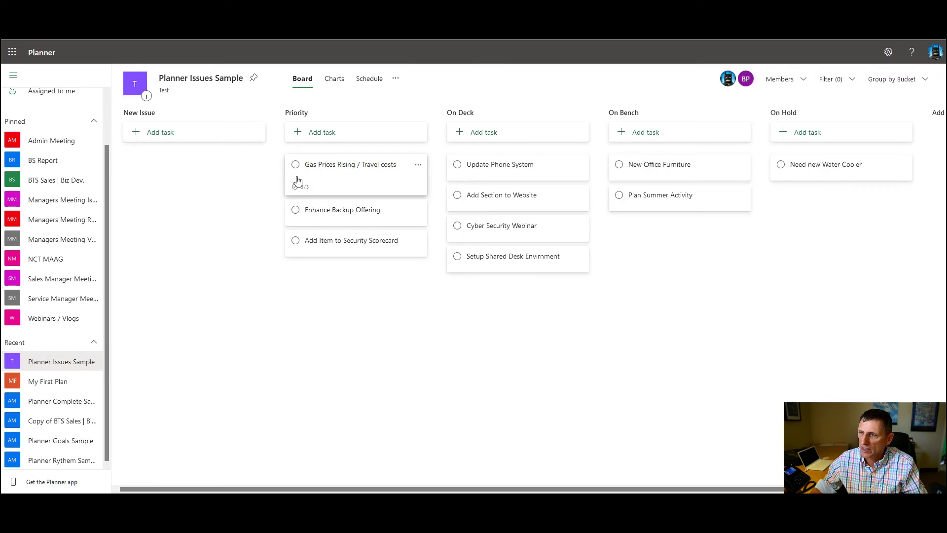
left_click(295, 164)
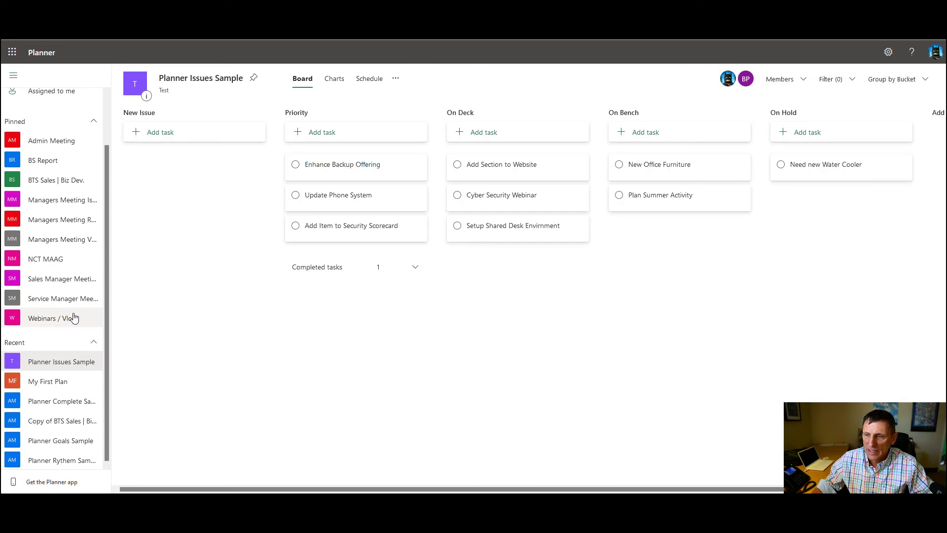
mouse_move(53, 318)
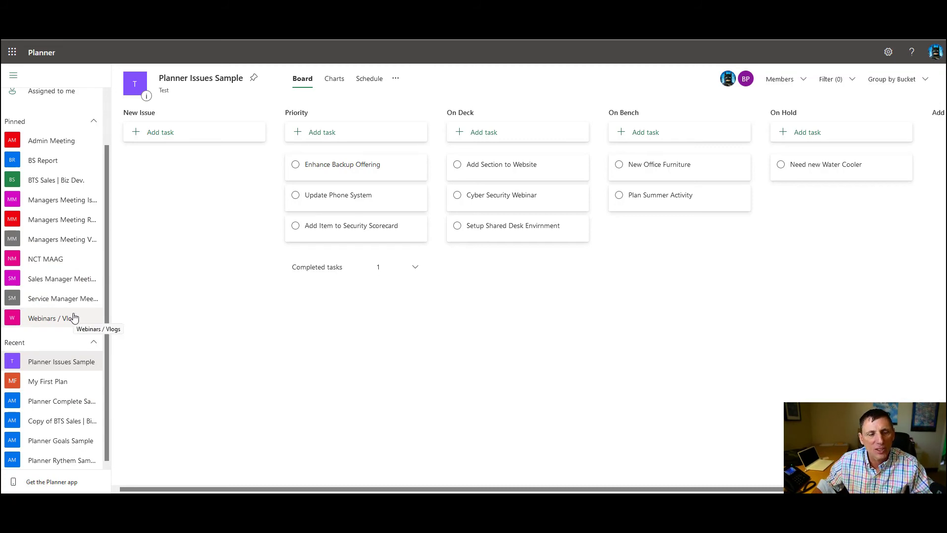
mouse_move(127, 344)
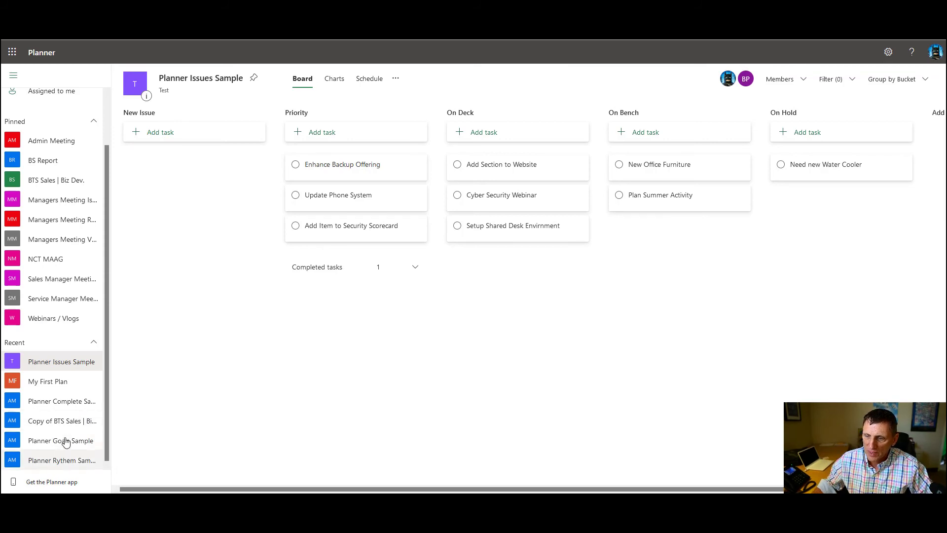
Step: Switch to the Planner Goals Sample plan with its Year and Q1–Q4 Goals buckets
left_click(60, 440)
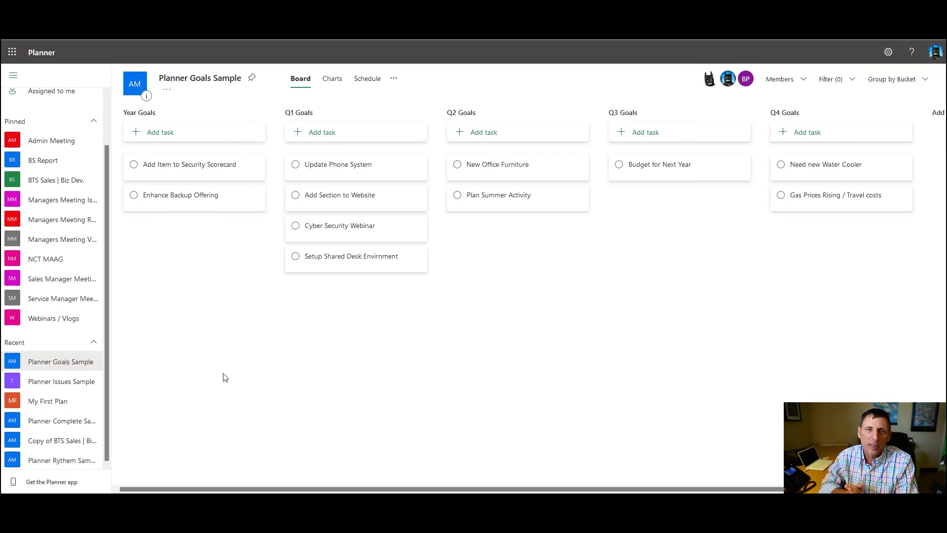
mouse_move(162, 430)
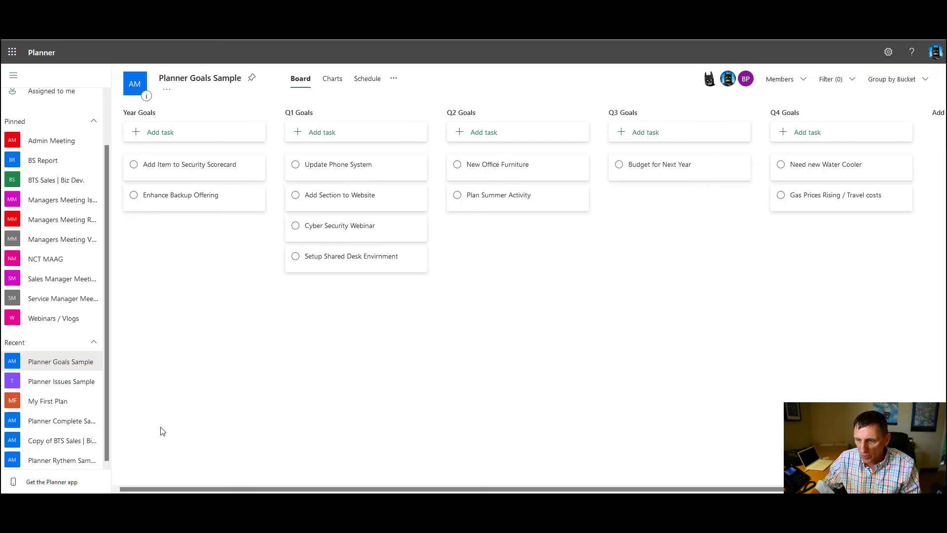
Step: View the Rythem Sample plan, then go back through Goals Sample to Issues Sample
left_click(62, 459)
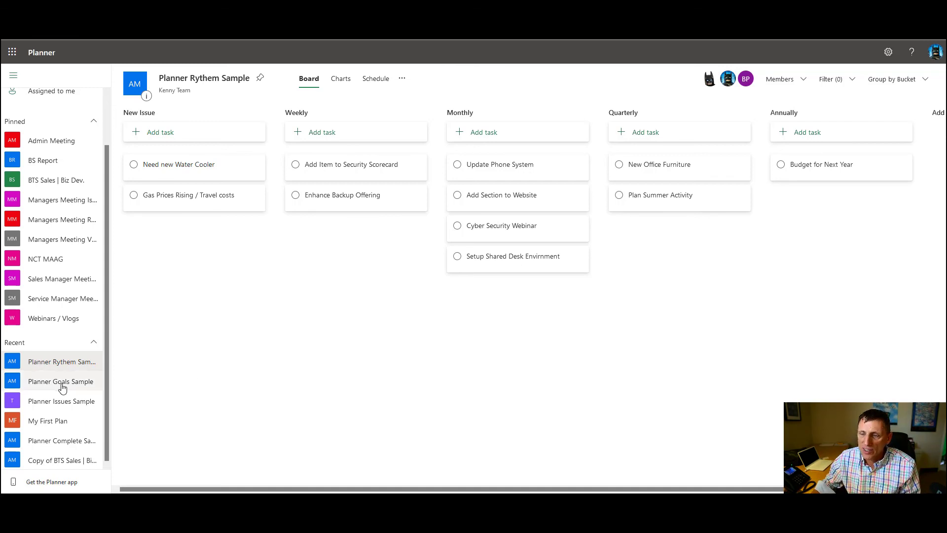
left_click(61, 381)
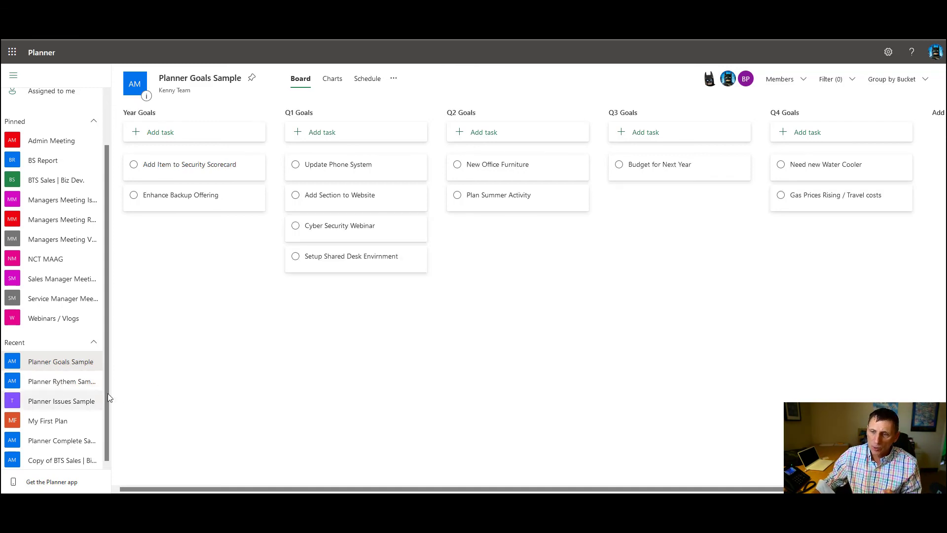
left_click(62, 361)
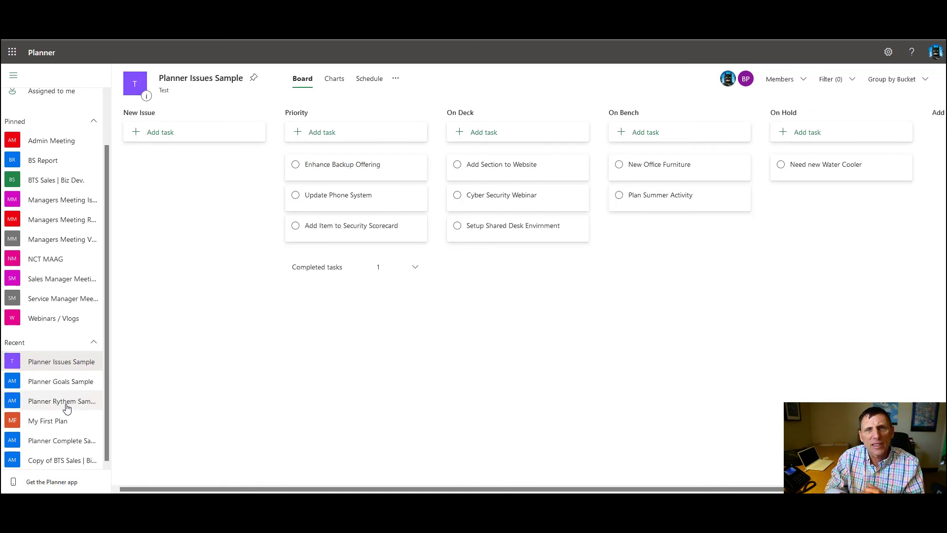